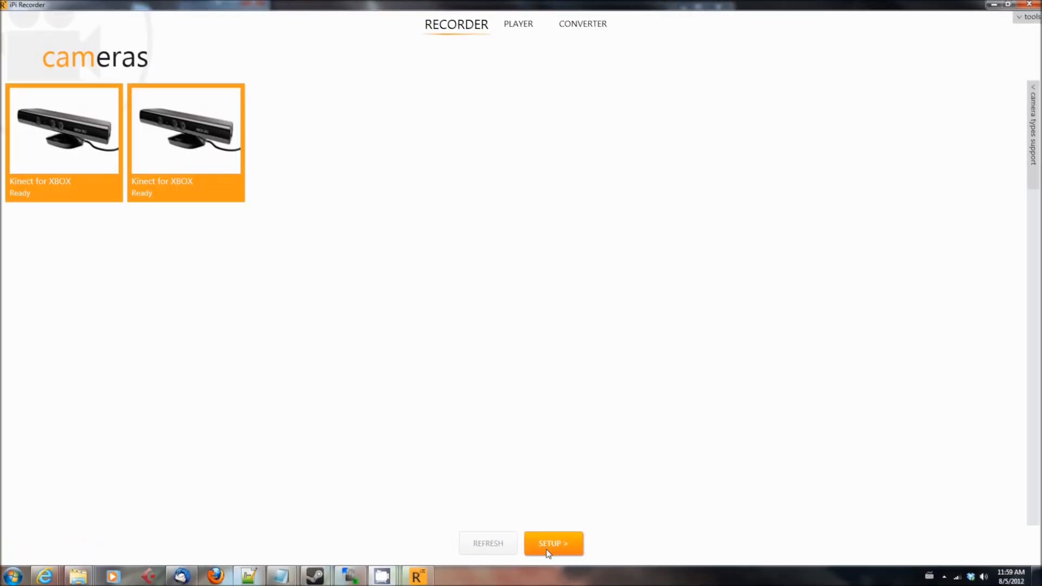
Advance from the ready Kinects list to setup, with live depth and colour from both cameras.
{"action": "left_click", "coordinate": [553, 543]}
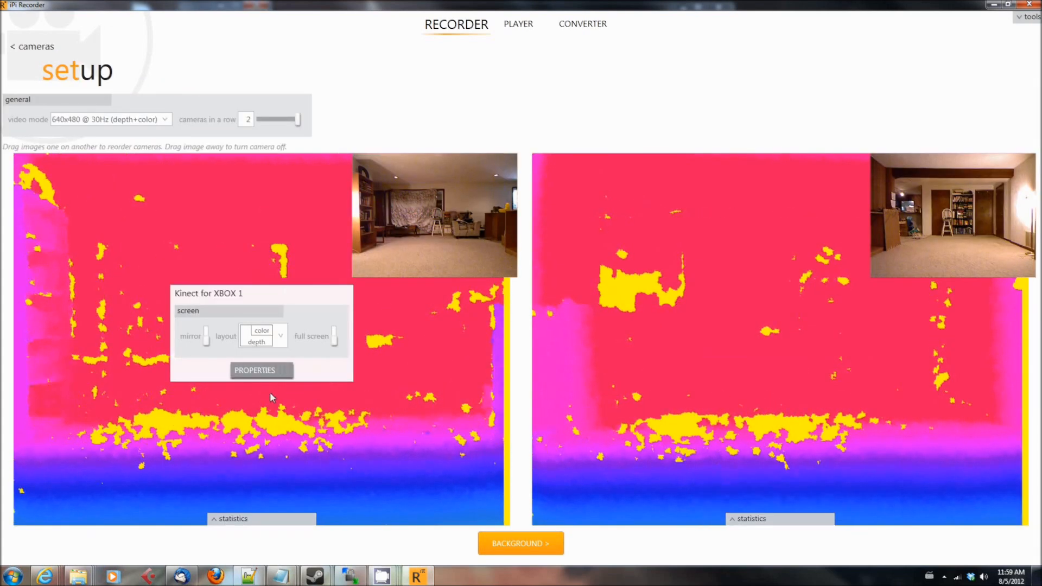
Set the first Kinect's elevation angle to -1 in its properties.
{"action": "left_click", "coordinate": [261, 370]}
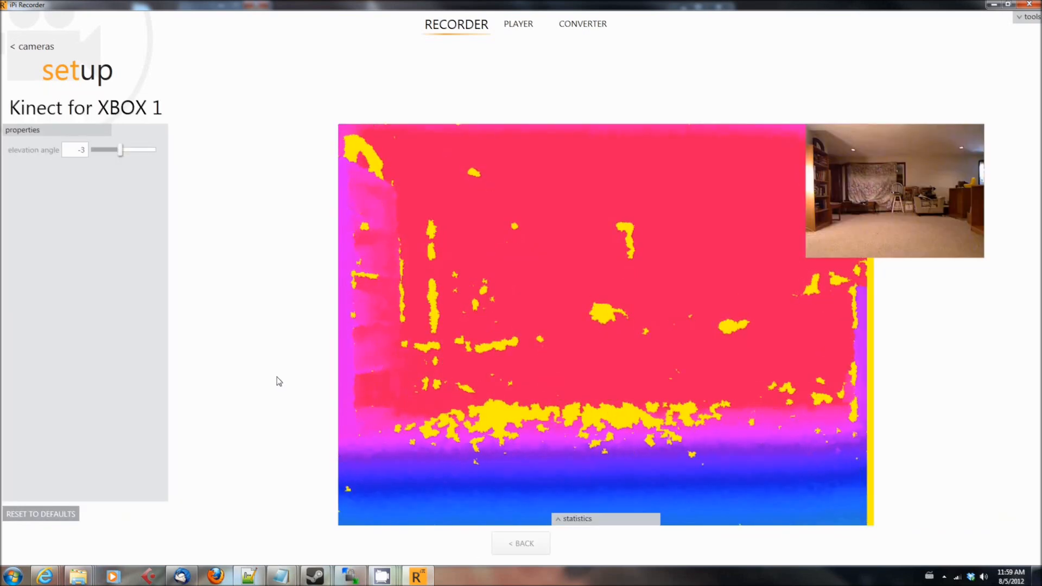
{"action": "left_click_drag", "start_coordinate": [116, 150], "coordinate": [123, 150]}
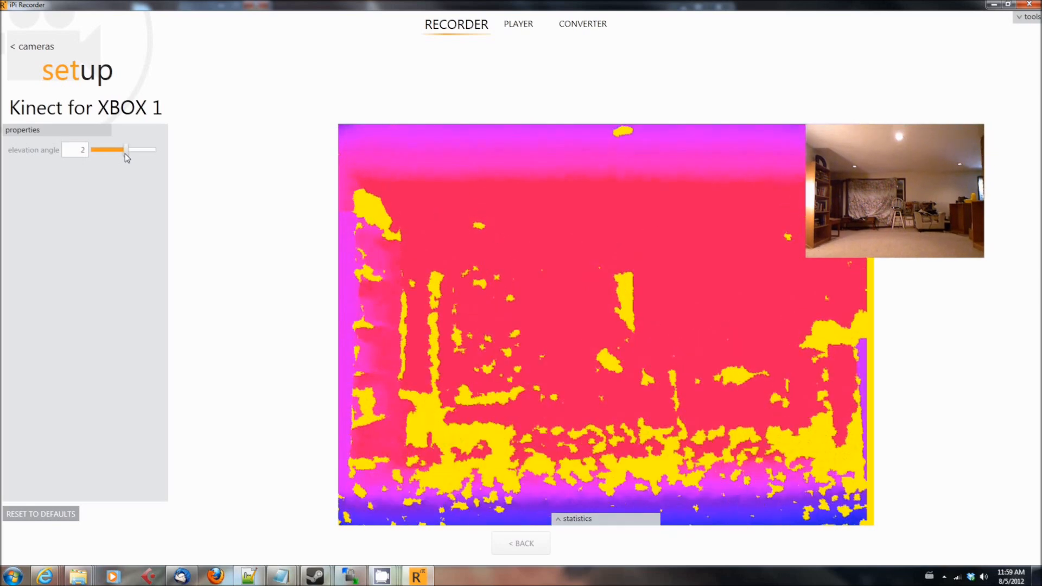
{"action": "left_click_drag", "start_coordinate": [127, 150], "coordinate": [121, 150]}
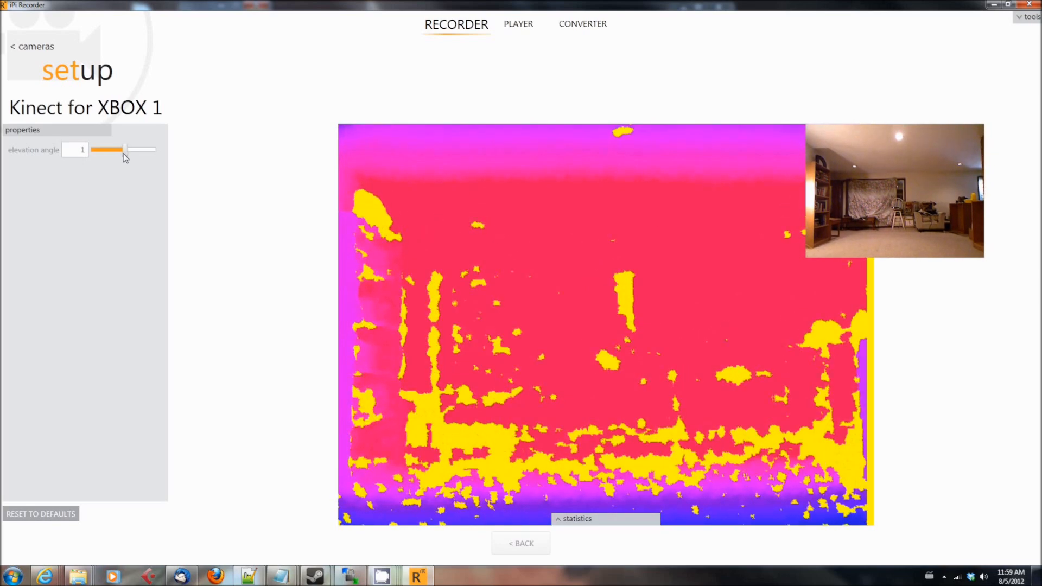
{"action": "left_click_drag", "start_coordinate": [106, 150], "coordinate": [100, 150]}
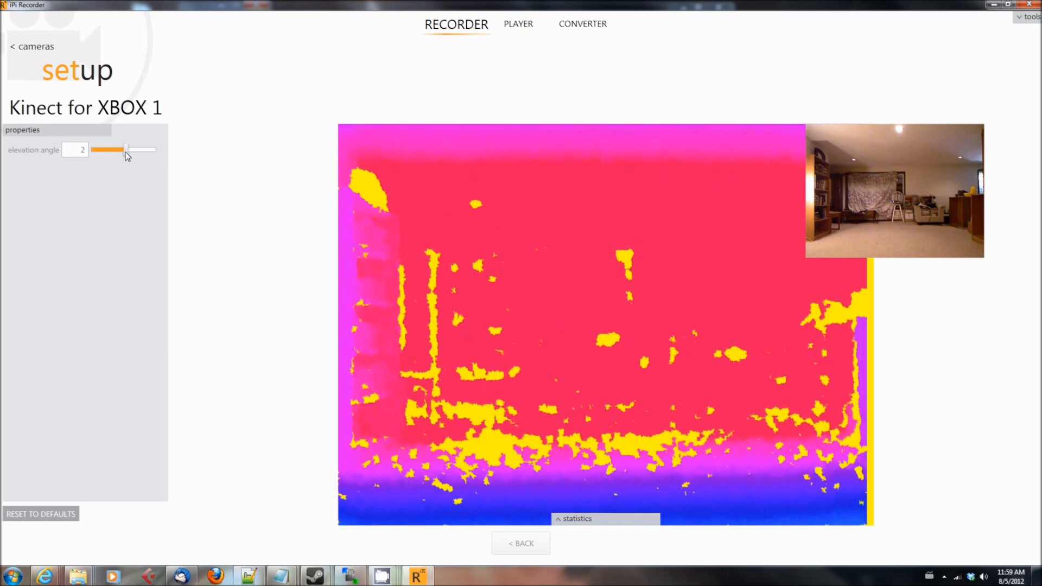
{"action": "left_click_drag", "start_coordinate": [108, 149], "coordinate": [152, 150]}
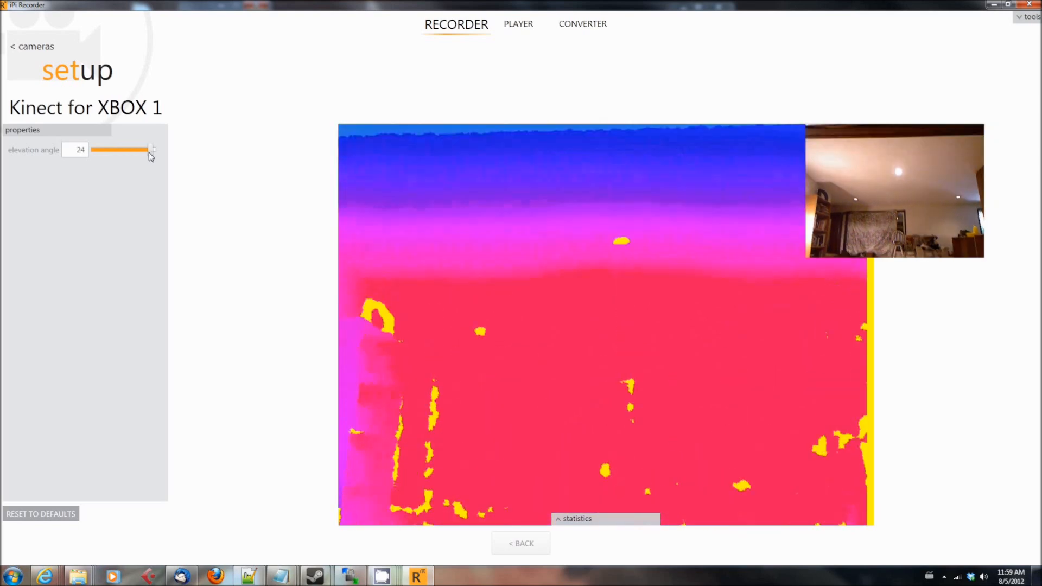
{"action": "left_click_drag", "start_coordinate": [150, 150], "coordinate": [119, 150]}
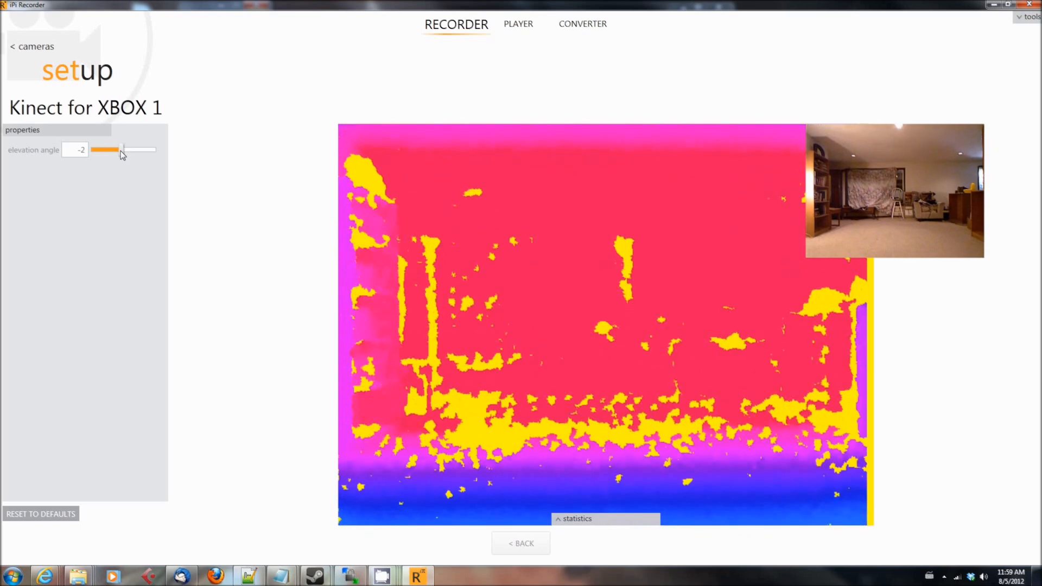
{"action": "left_click_drag", "start_coordinate": [121, 150], "coordinate": [123, 149]}
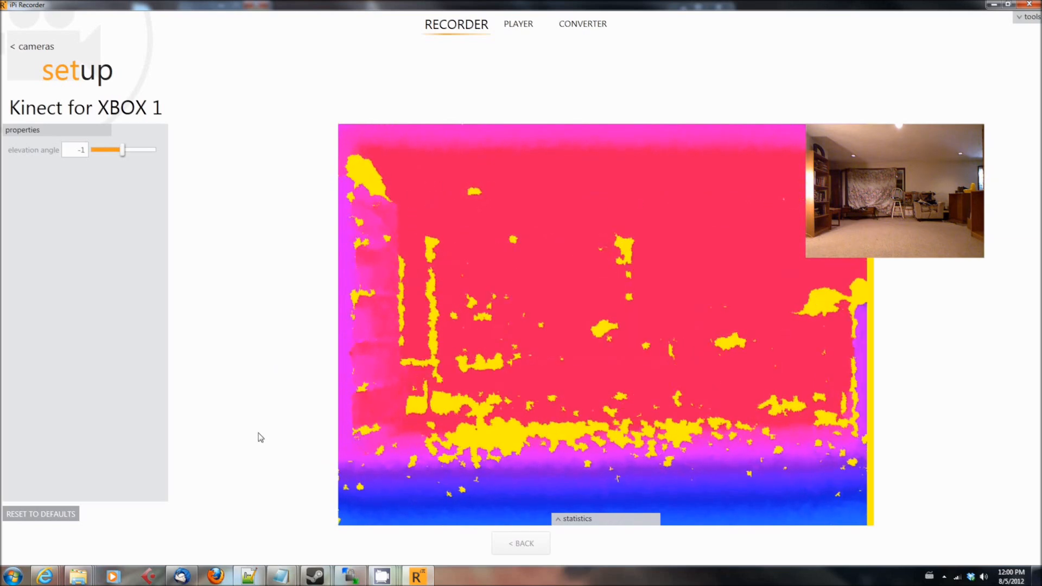
{"action": "mouse_move", "coordinate": [146, 503]}
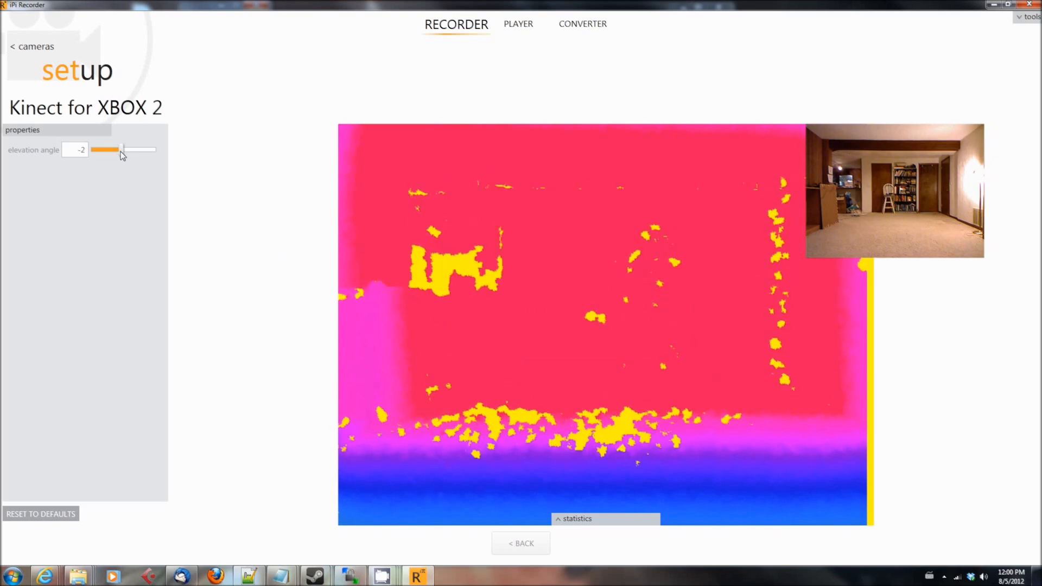
Set the second Kinect's elevation angle to 1.
{"action": "left_click_drag", "start_coordinate": [103, 150], "coordinate": [124, 150]}
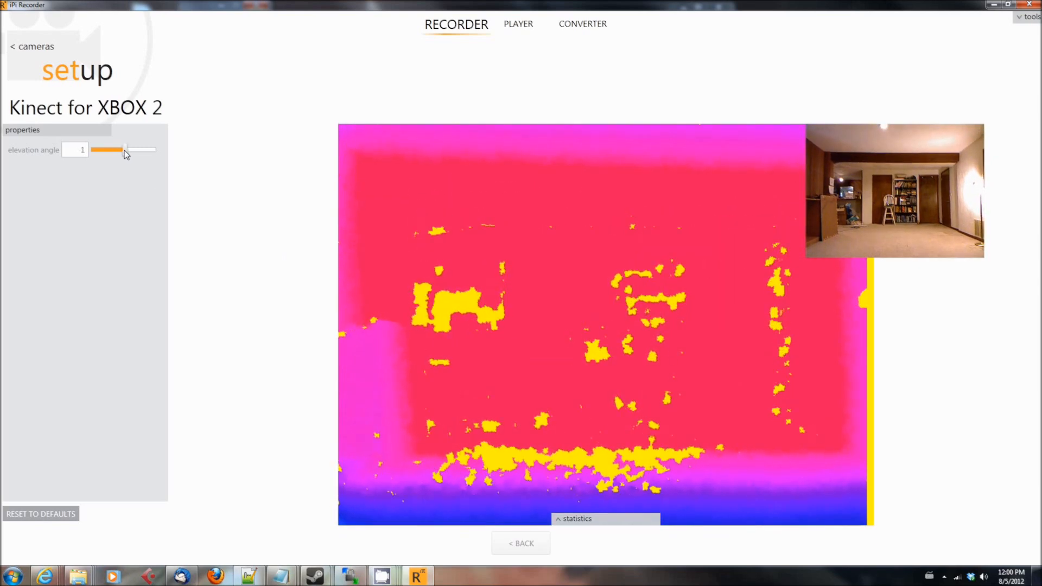
{"action": "left_click_drag", "start_coordinate": [124, 149], "coordinate": [121, 150]}
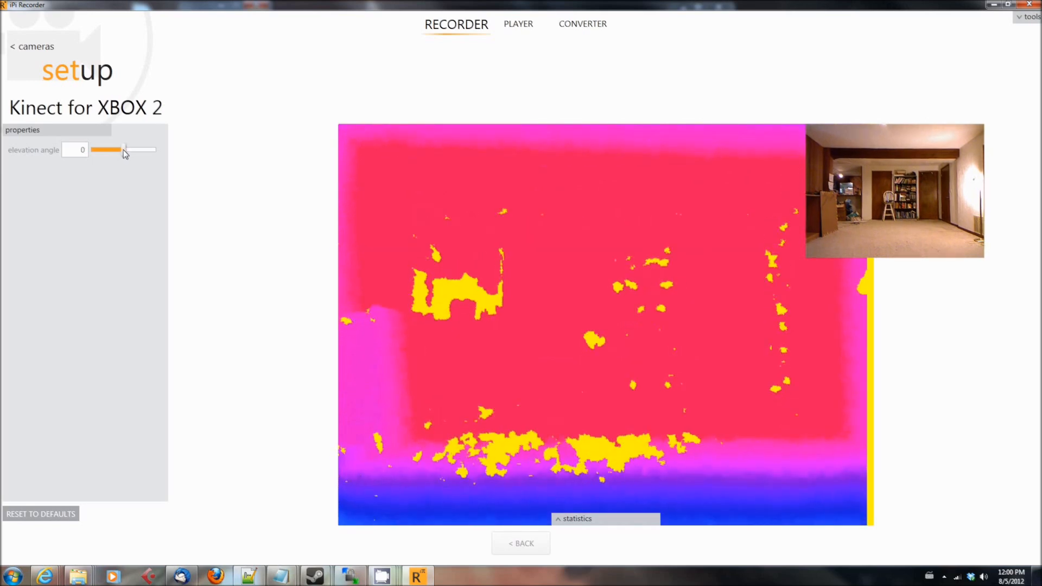
{"action": "left_click_drag", "start_coordinate": [123, 150], "coordinate": [126, 150]}
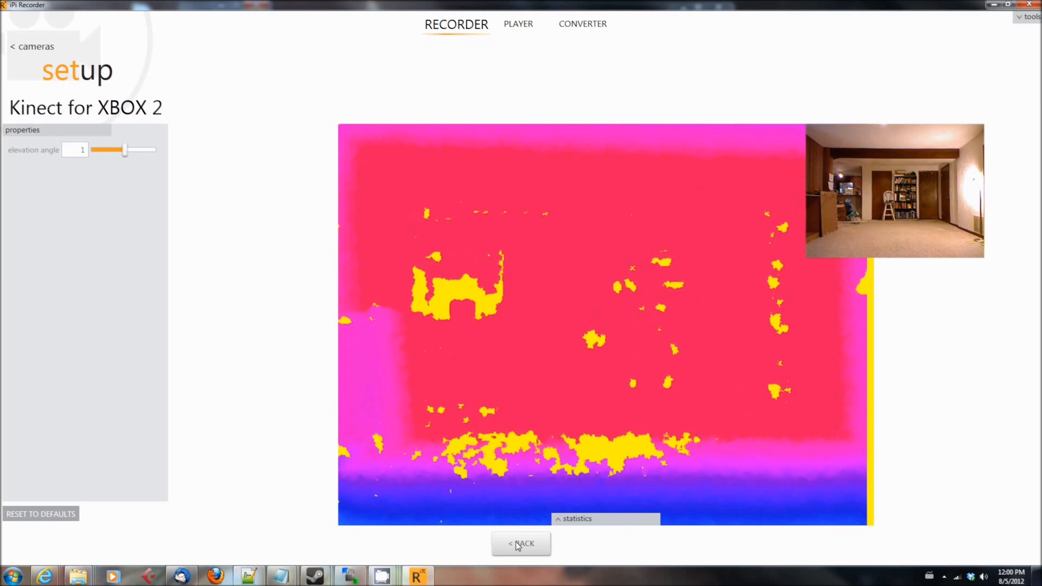
Leave properties and reach the background page, which shows an existing evaluation for both cameras.
{"action": "left_click", "coordinate": [521, 543]}
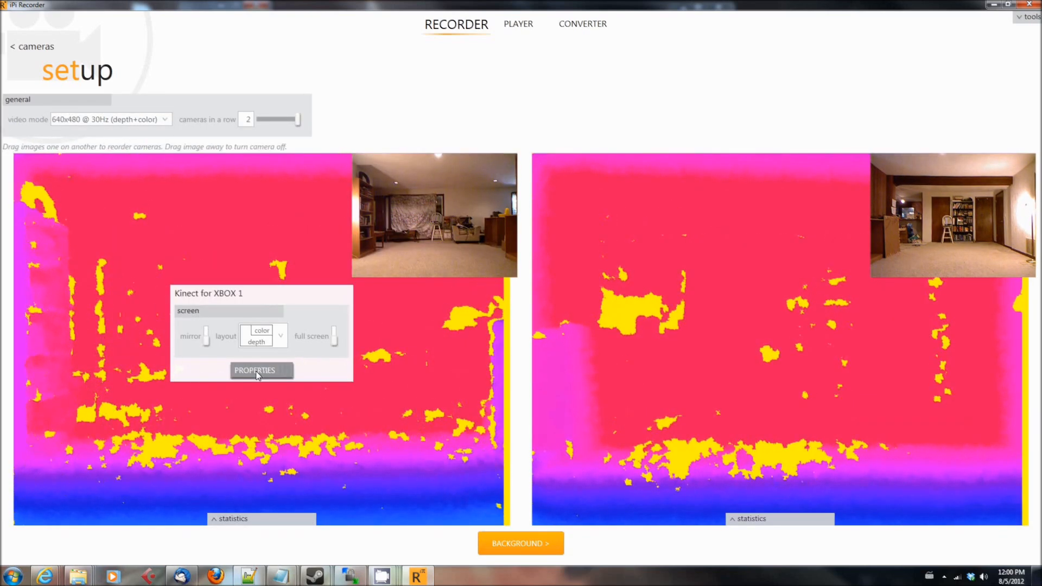
{"action": "left_click", "coordinate": [260, 370]}
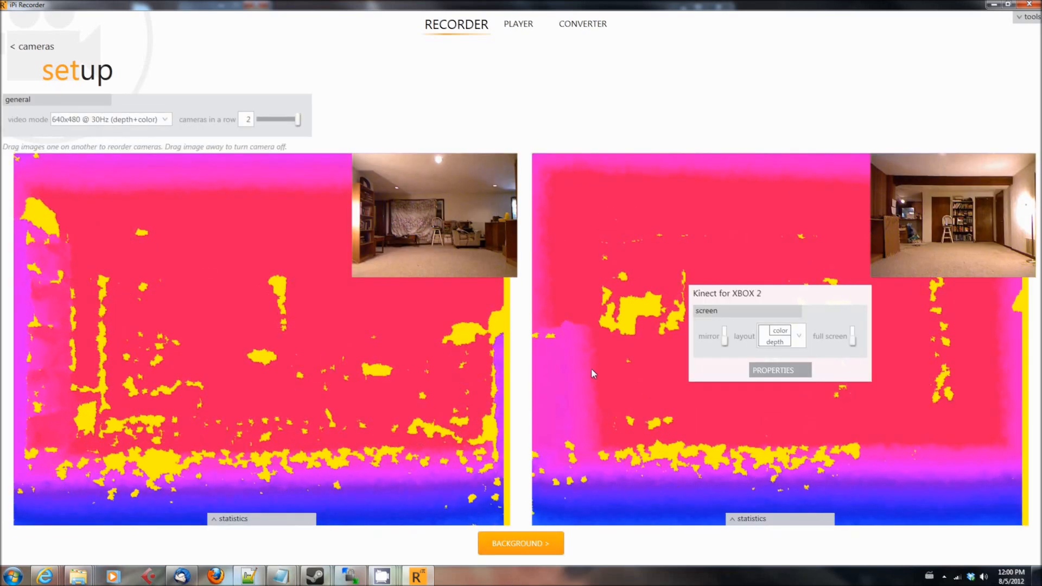
{"action": "left_click", "coordinate": [521, 543]}
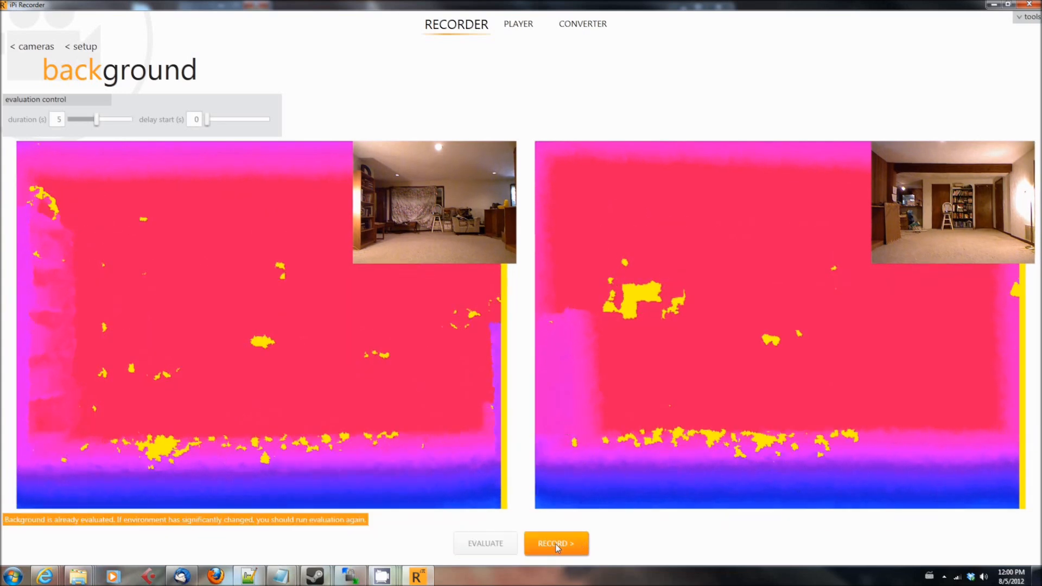
Open the record stage showing destination file, compression methods and a 5-second start delay.
{"action": "left_click", "coordinate": [555, 543]}
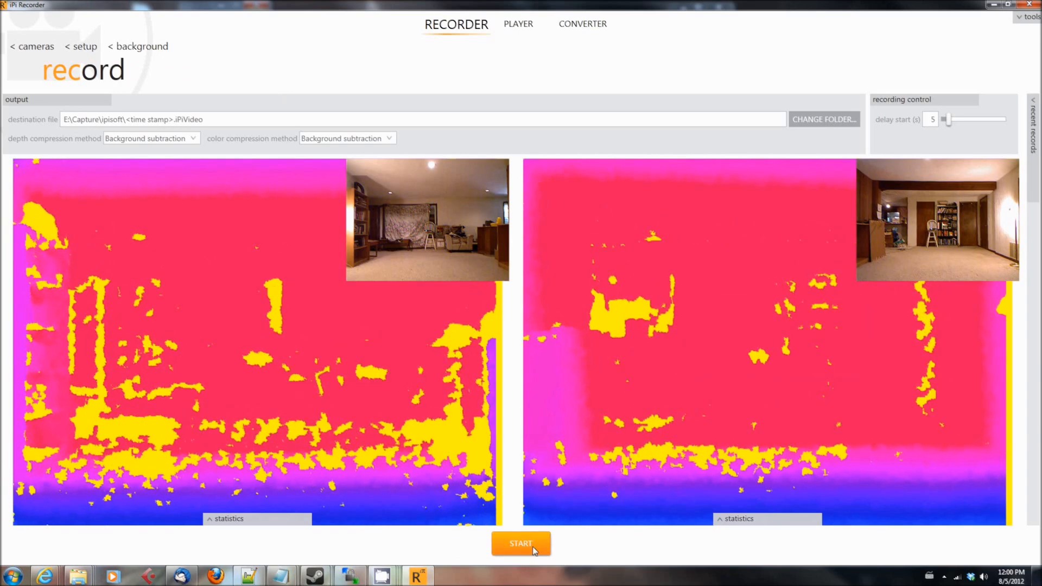
Start recording both Kinects and let the take reach about 46 seconds and 1.2 GB.
{"action": "left_click", "coordinate": [521, 543]}
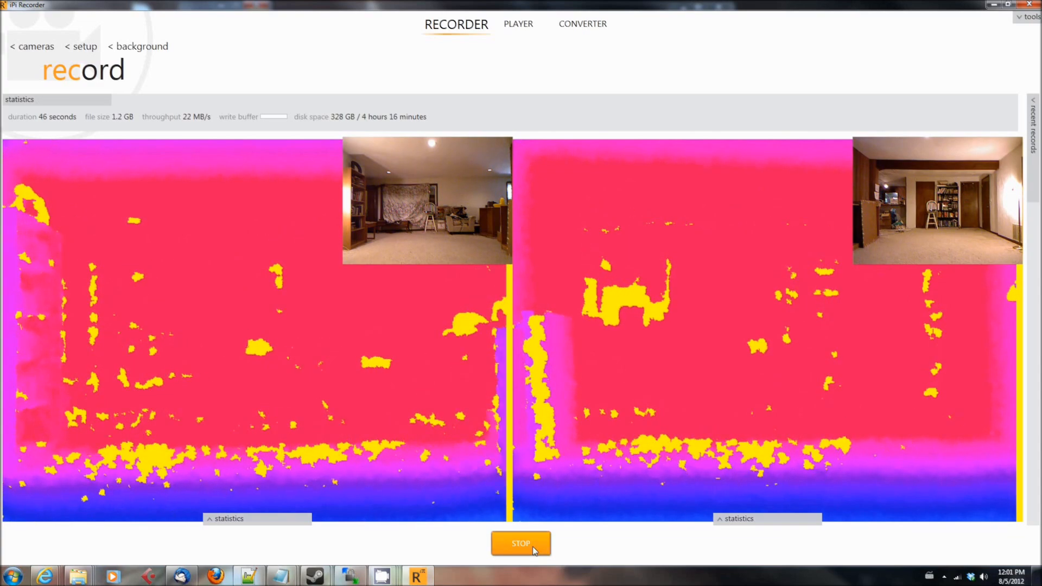
Stop recording and create a calibration project from 2012-08-05_12-00-55 with the 100–180 degree arrangement.
{"action": "left_click", "coordinate": [521, 542]}
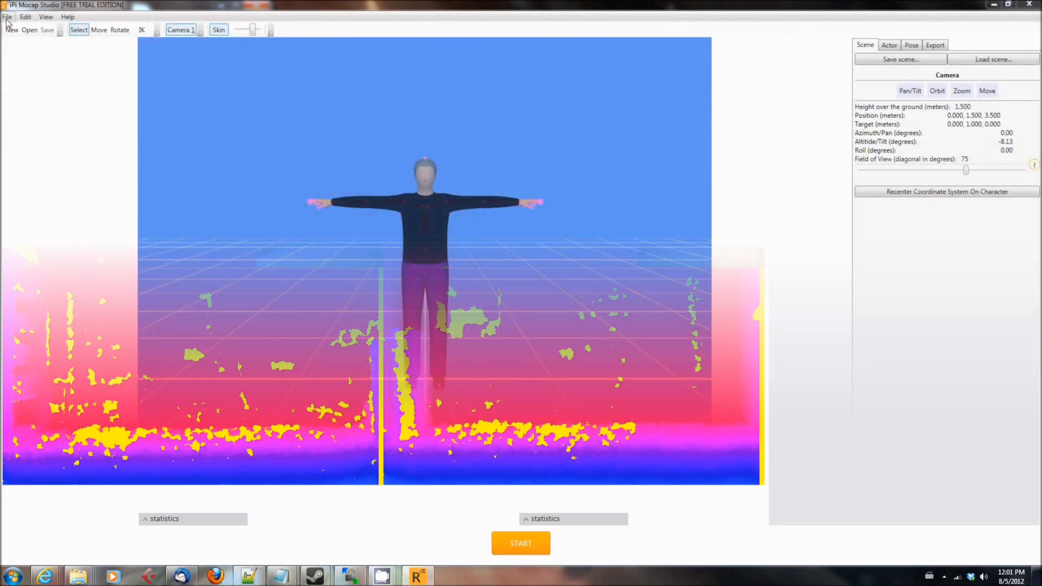
{"action": "left_click", "coordinate": [520, 543]}
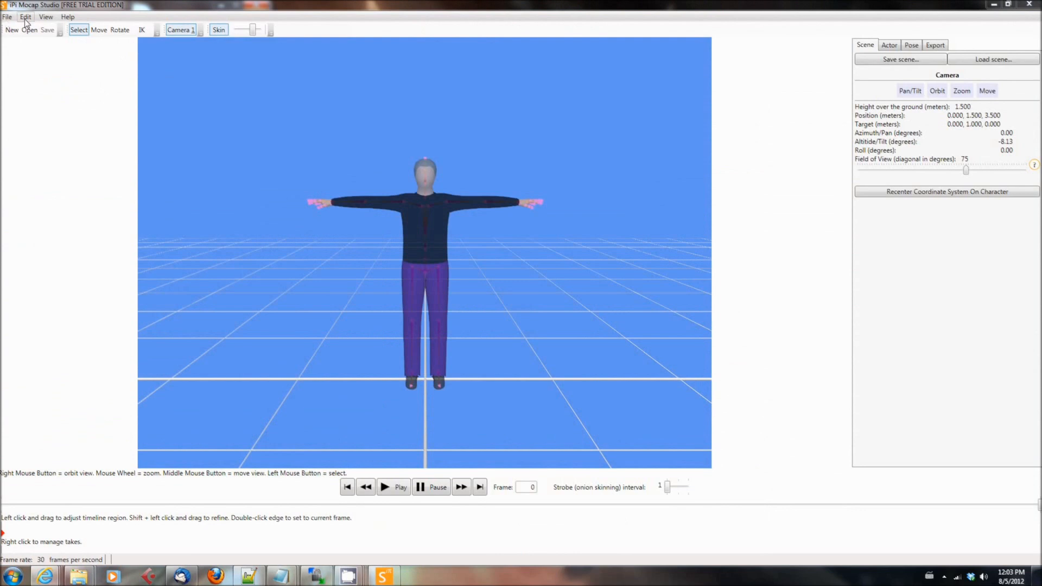
{"action": "left_click", "coordinate": [7, 17]}
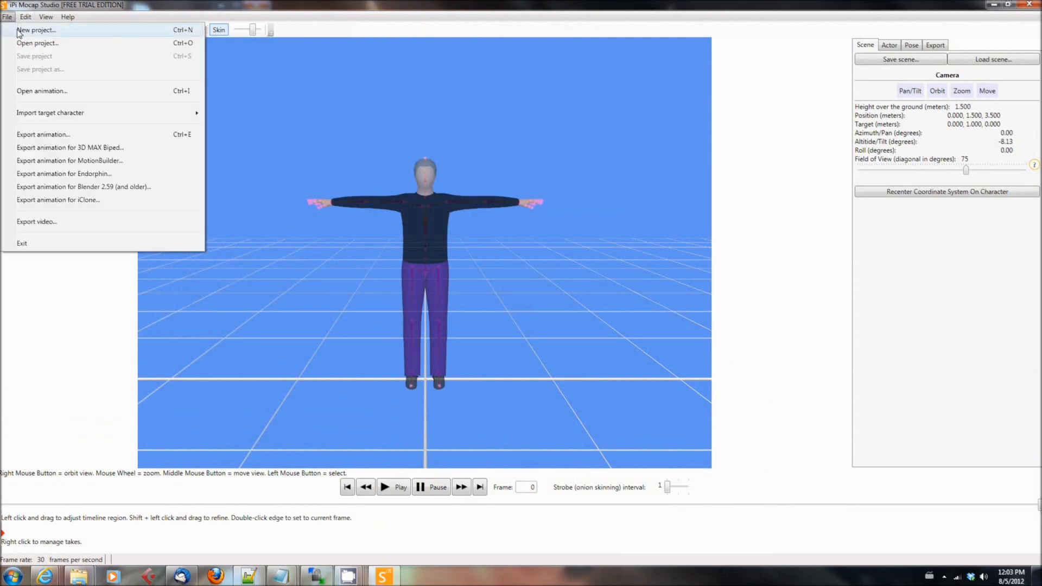
{"action": "left_click", "coordinate": [35, 30]}
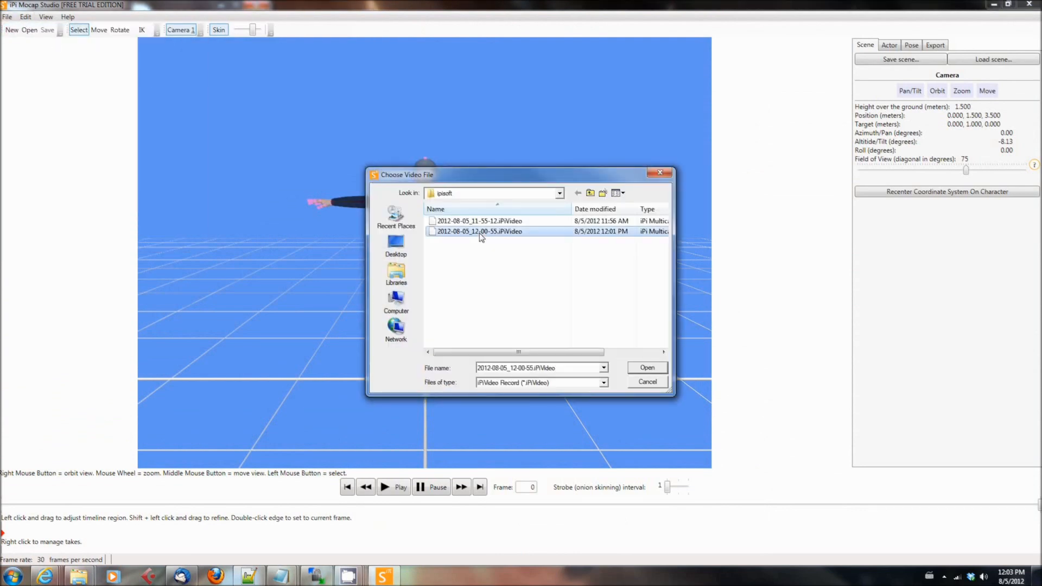
{"action": "left_click", "coordinate": [645, 367]}
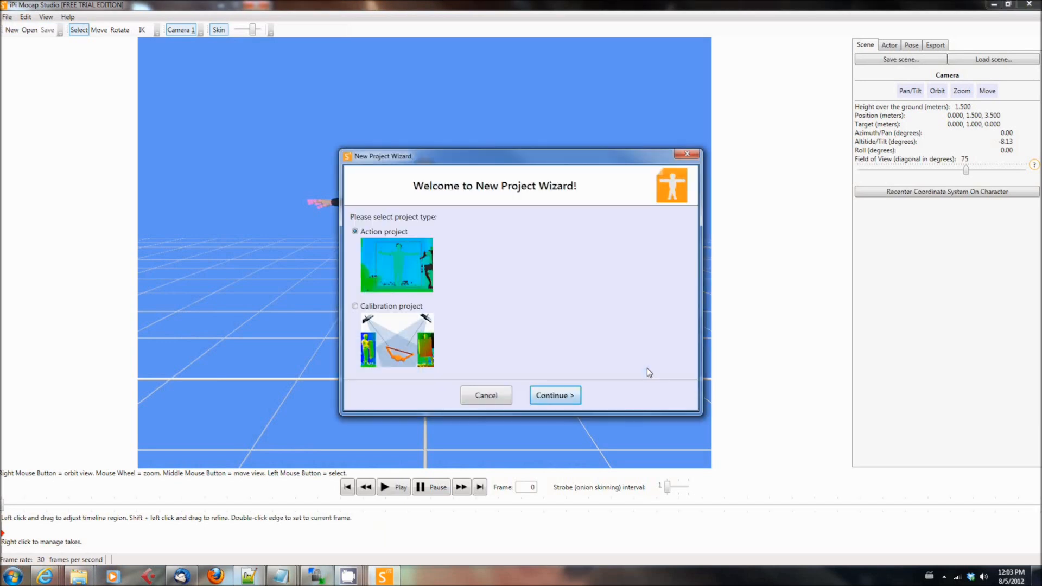
{"action": "left_click", "coordinate": [354, 305]}
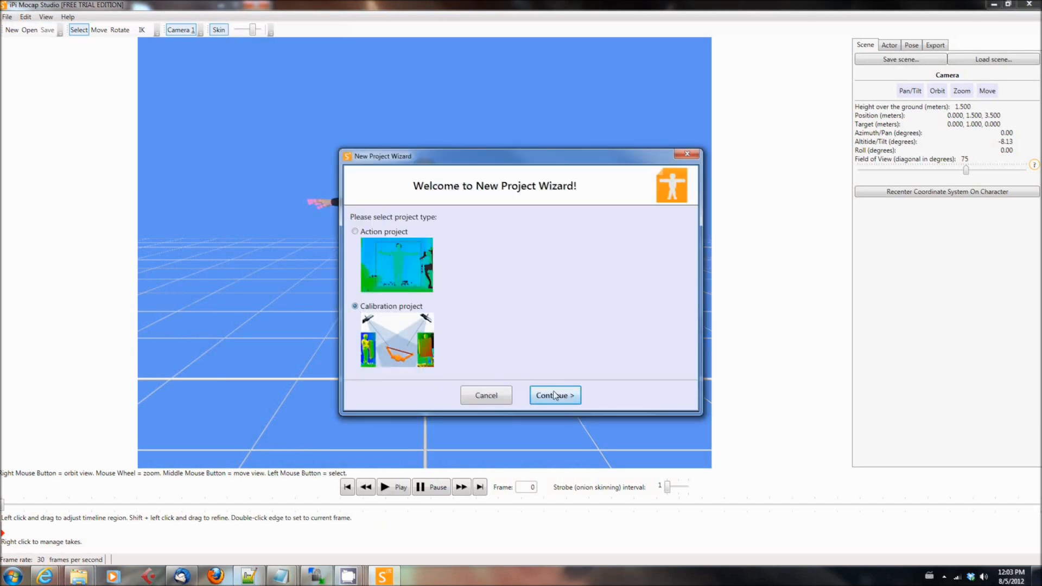
{"action": "left_click", "coordinate": [554, 395]}
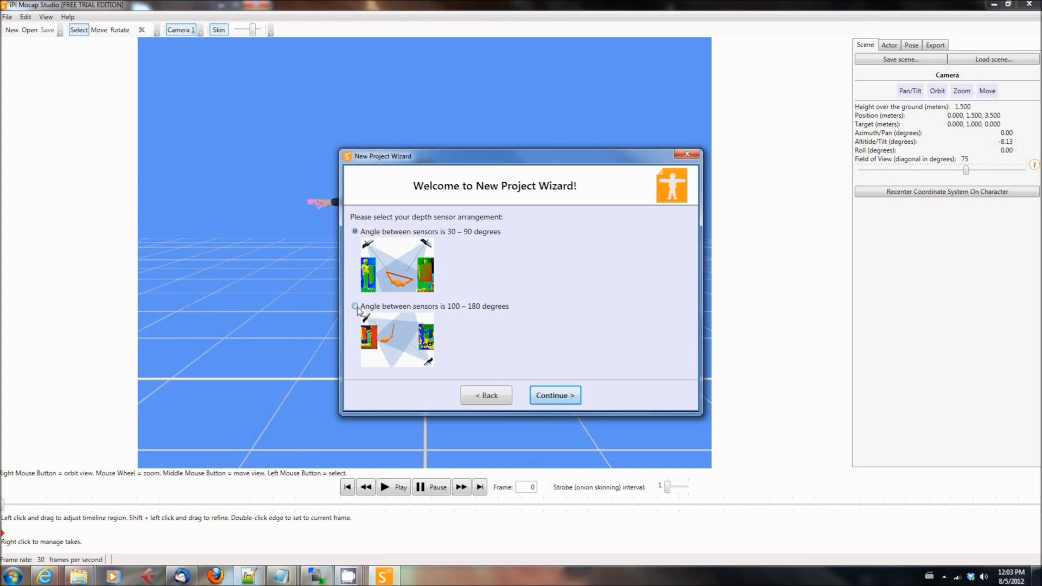
{"action": "left_click", "coordinate": [554, 395]}
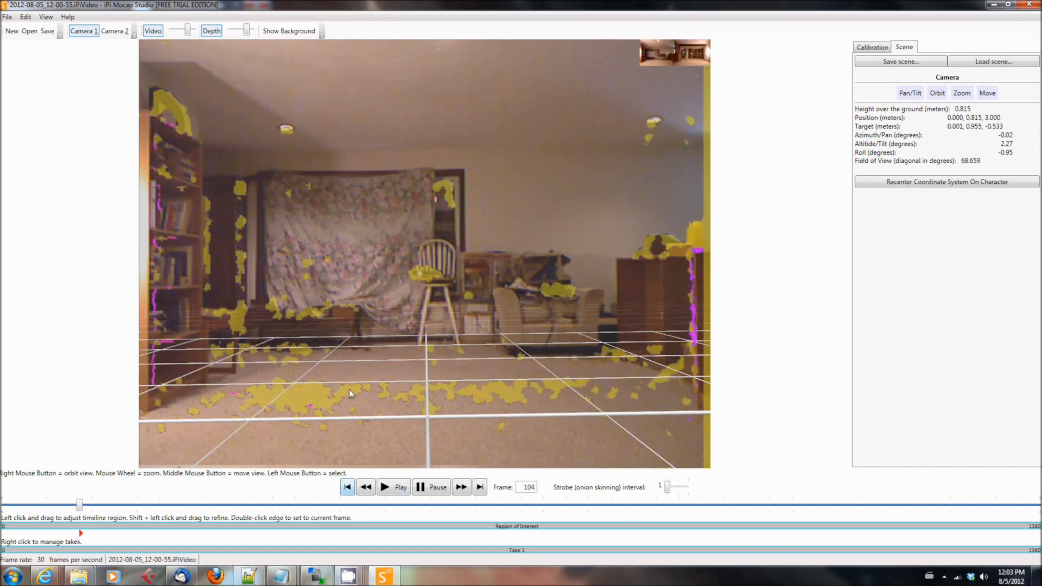
Hide colour video, check depth from both cameras, then scrub Camera 1's view to frame 885.
{"action": "left_click", "coordinate": [153, 30]}
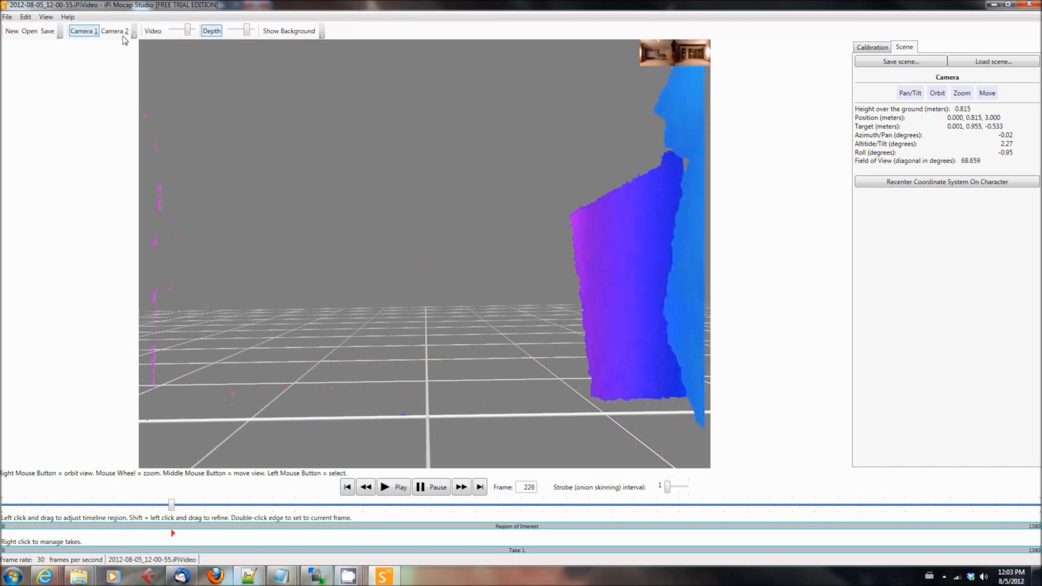
{"action": "left_click", "coordinate": [115, 30]}
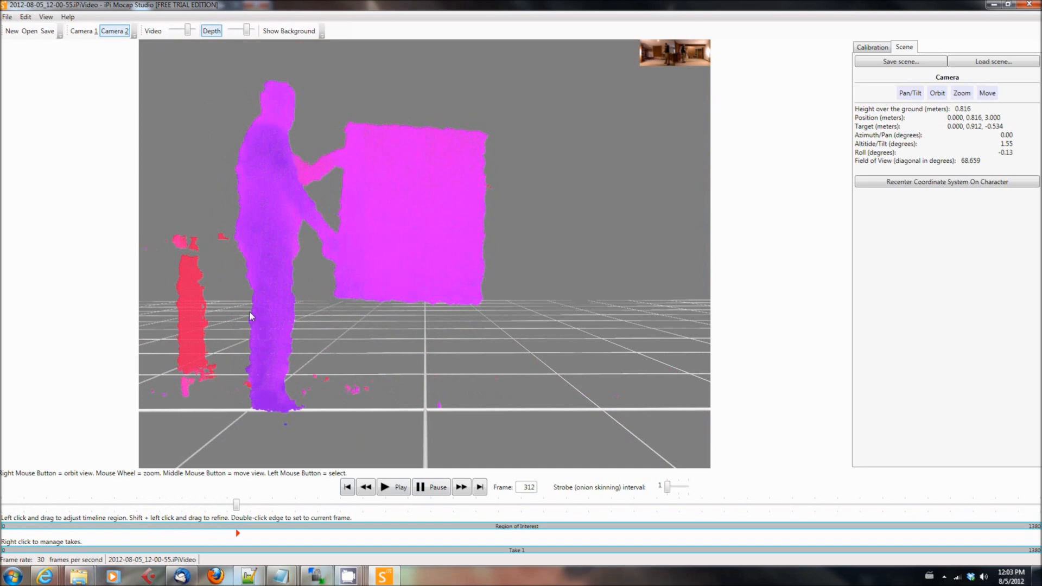
{"action": "left_click_drag", "start_coordinate": [236, 505], "coordinate": [163, 504]}
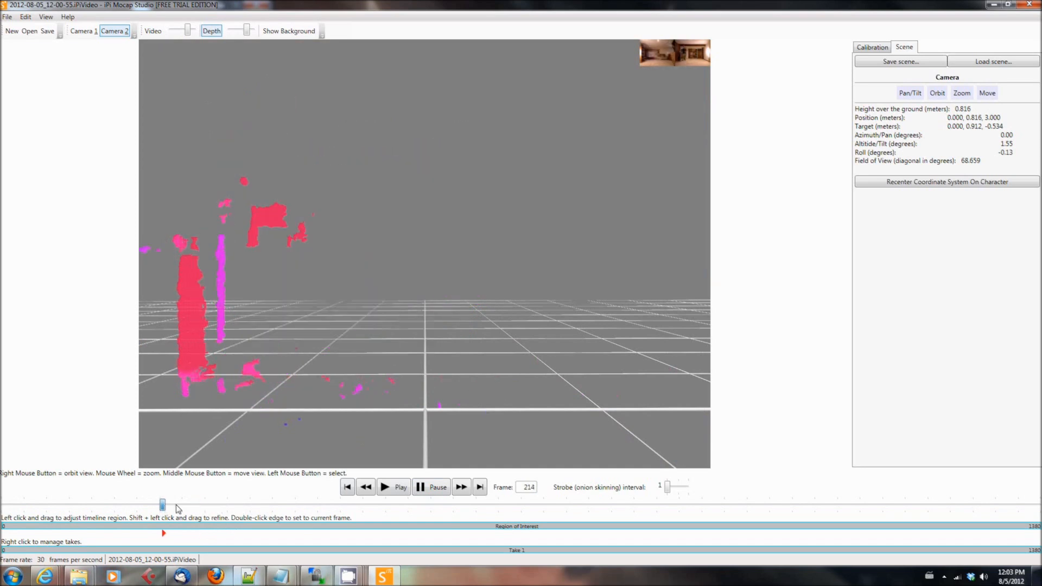
{"action": "left_click_drag", "start_coordinate": [163, 505], "coordinate": [363, 505]}
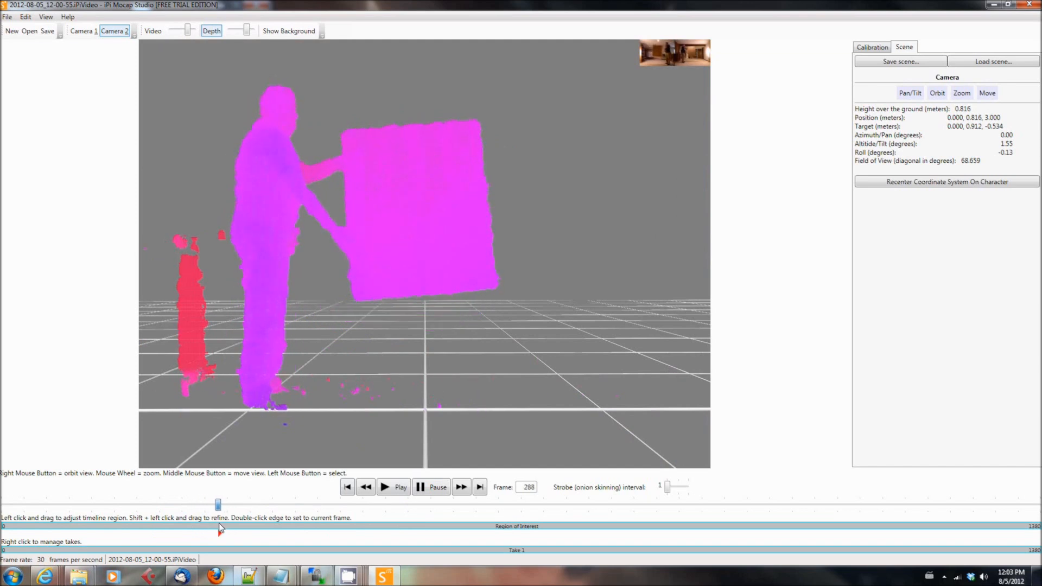
{"action": "left_click", "coordinate": [83, 31]}
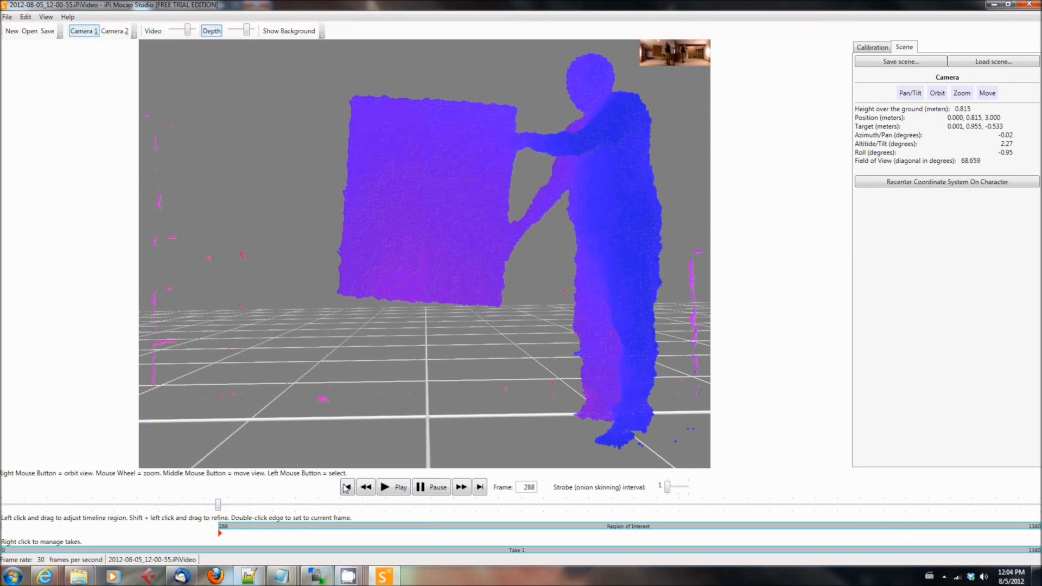
{"action": "left_click_drag", "start_coordinate": [219, 505], "coordinate": [357, 506]}
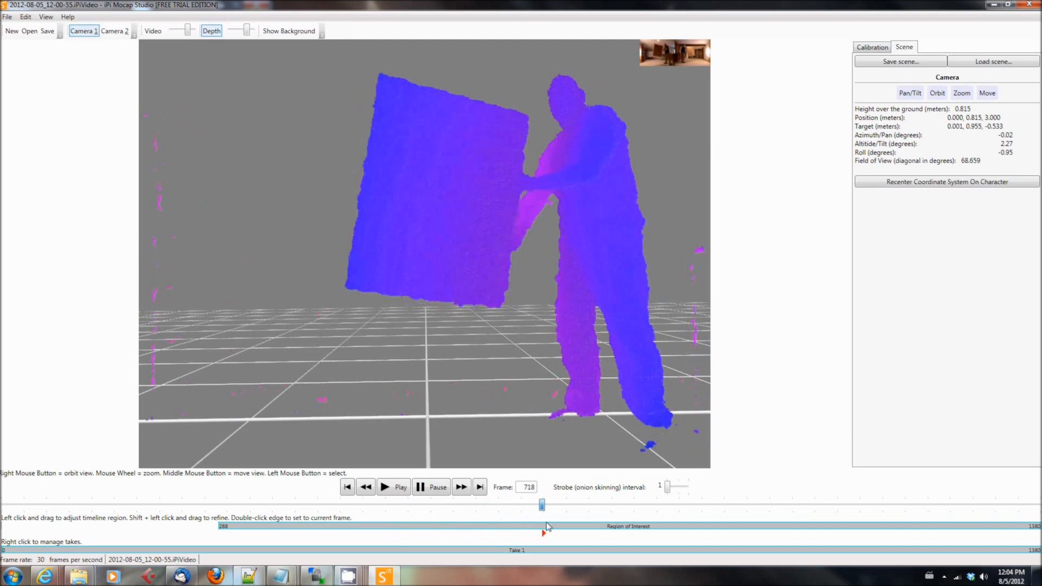
{"action": "left_click_drag", "start_coordinate": [542, 506], "coordinate": [651, 505]}
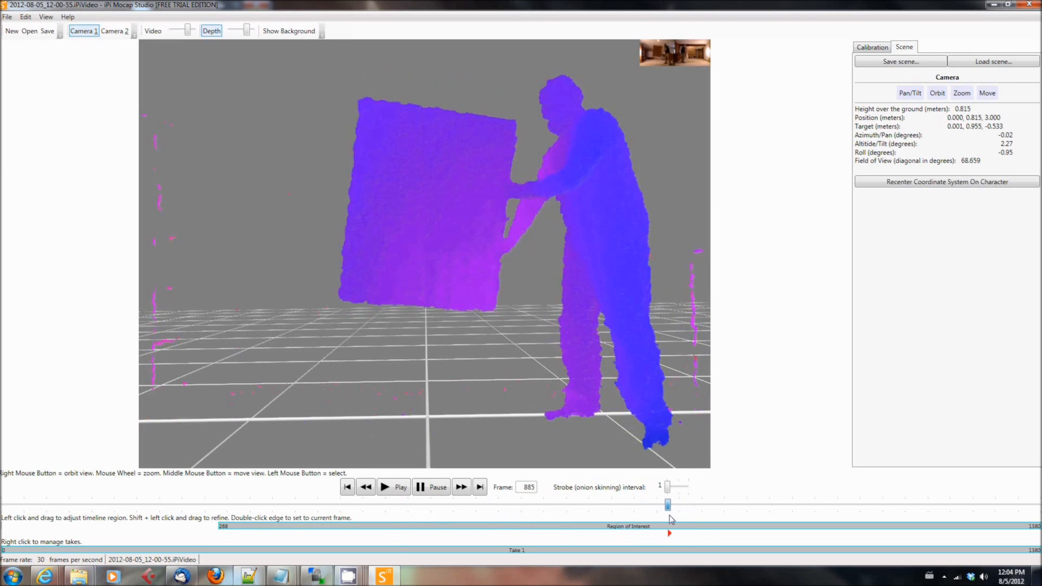
Switch to Camera 2, return to frame 288 of the 288–885 region, and show calibration settings.
{"action": "left_click", "coordinate": [115, 31]}
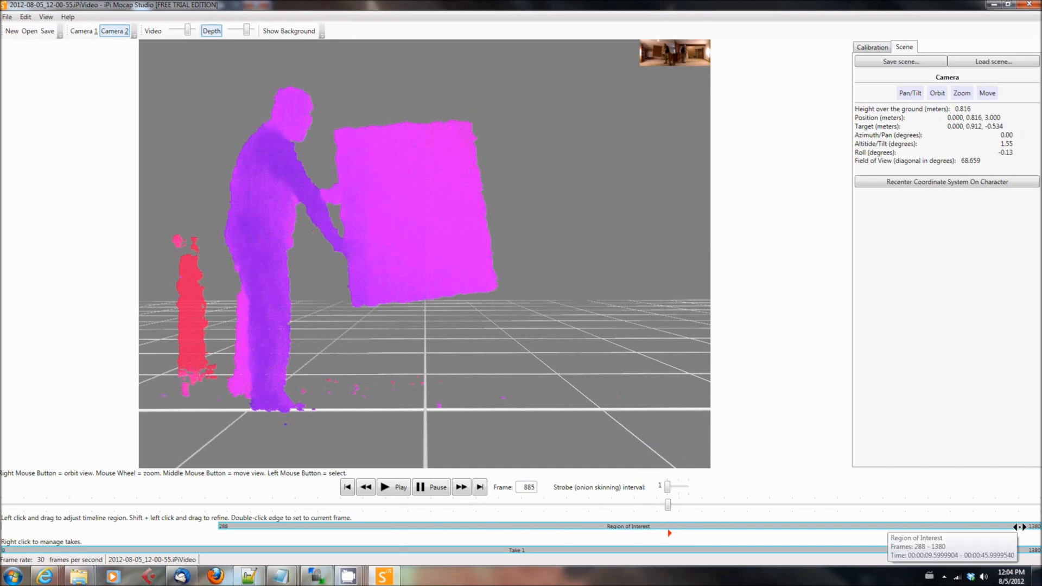
{"action": "mouse_move", "coordinate": [643, 580]}
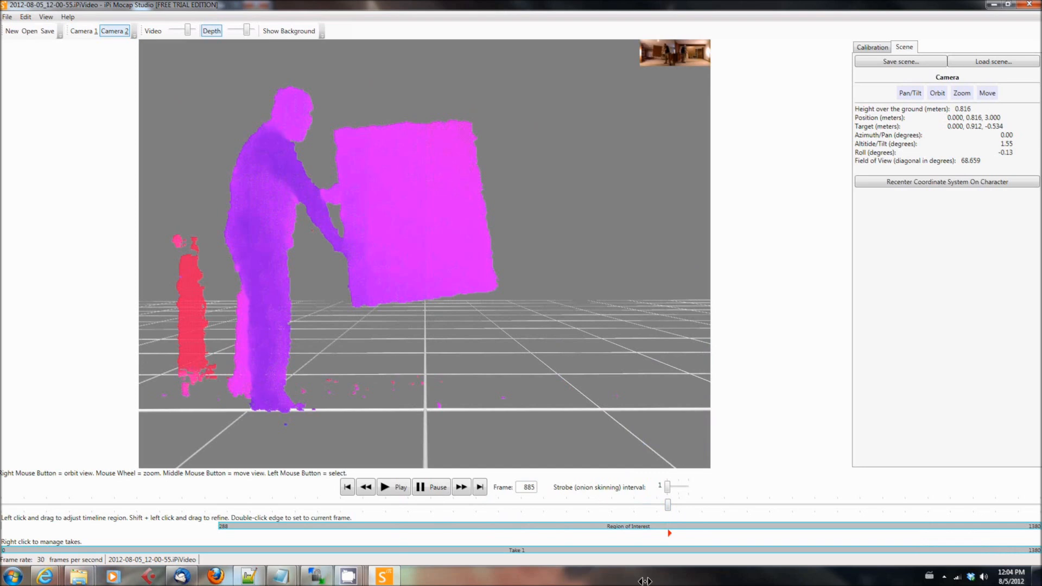
{"action": "mouse_move", "coordinate": [668, 524]}
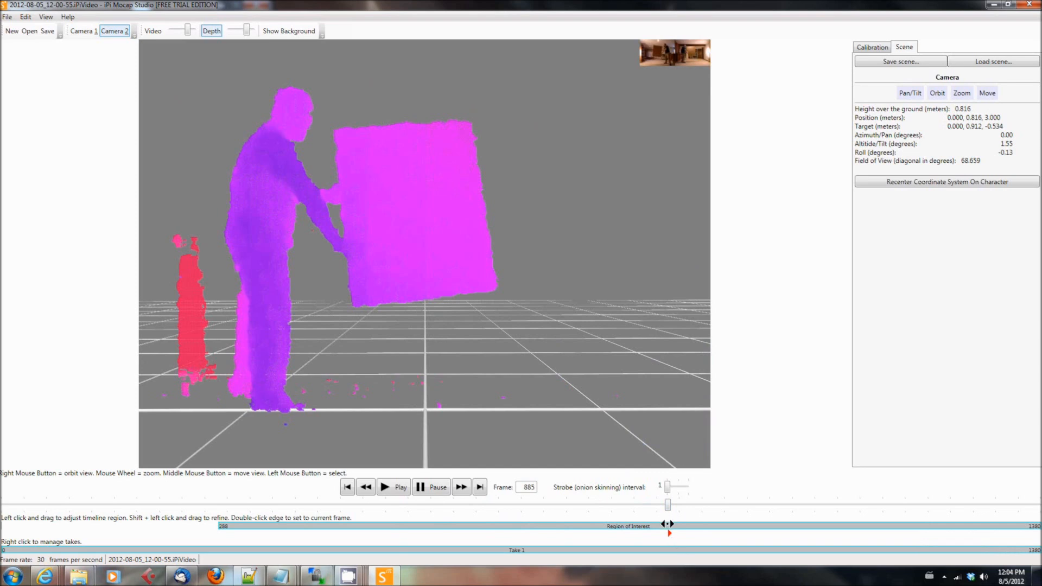
{"action": "mouse_move", "coordinate": [669, 526]}
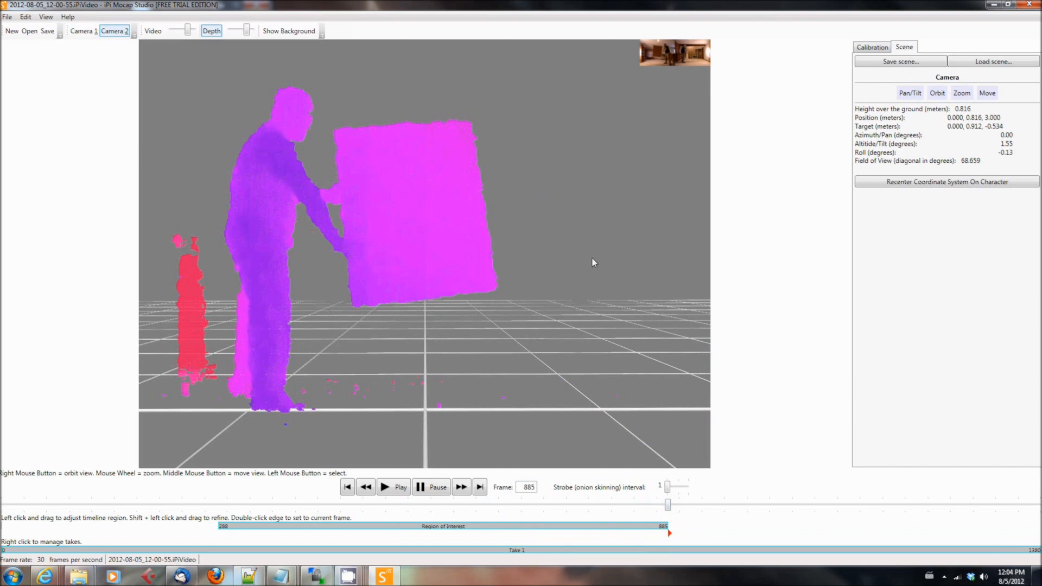
{"action": "left_click", "coordinate": [348, 487]}
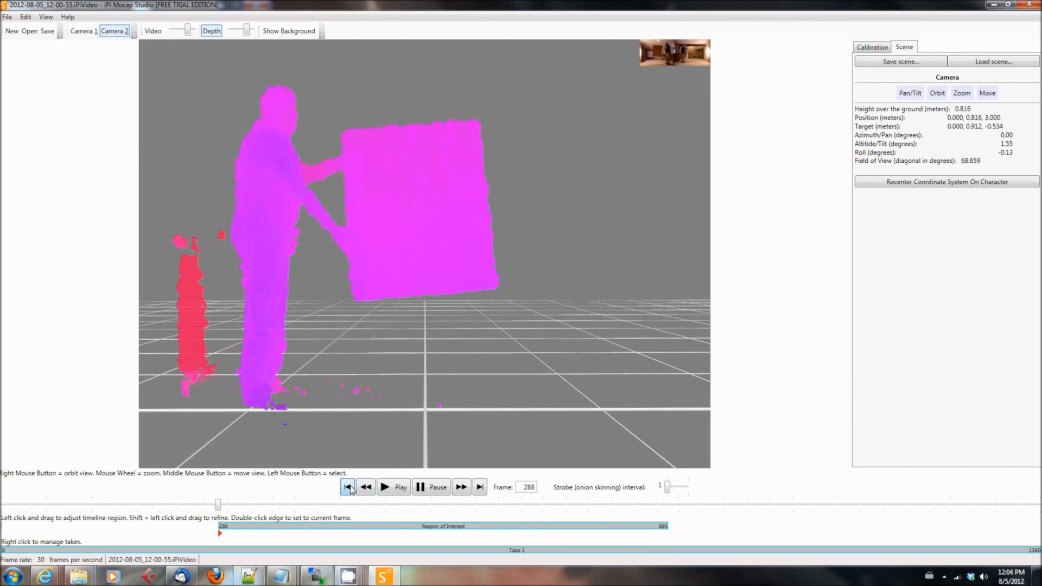
{"action": "left_click", "coordinate": [872, 46]}
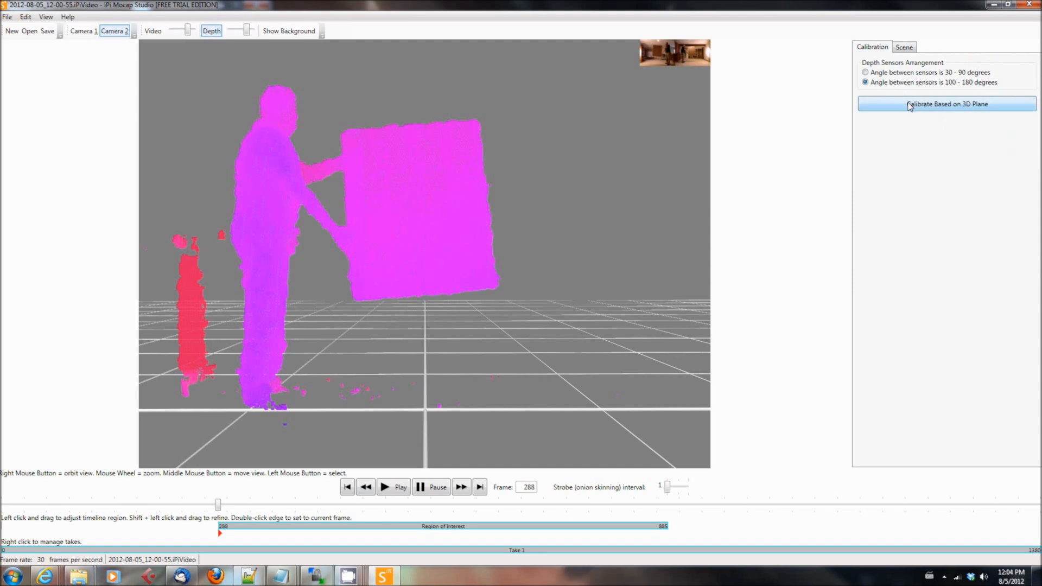
Run Calibrate Based on 3D Plane through frames 288–885 until the board's plane is detected.
{"action": "left_click", "coordinate": [946, 104]}
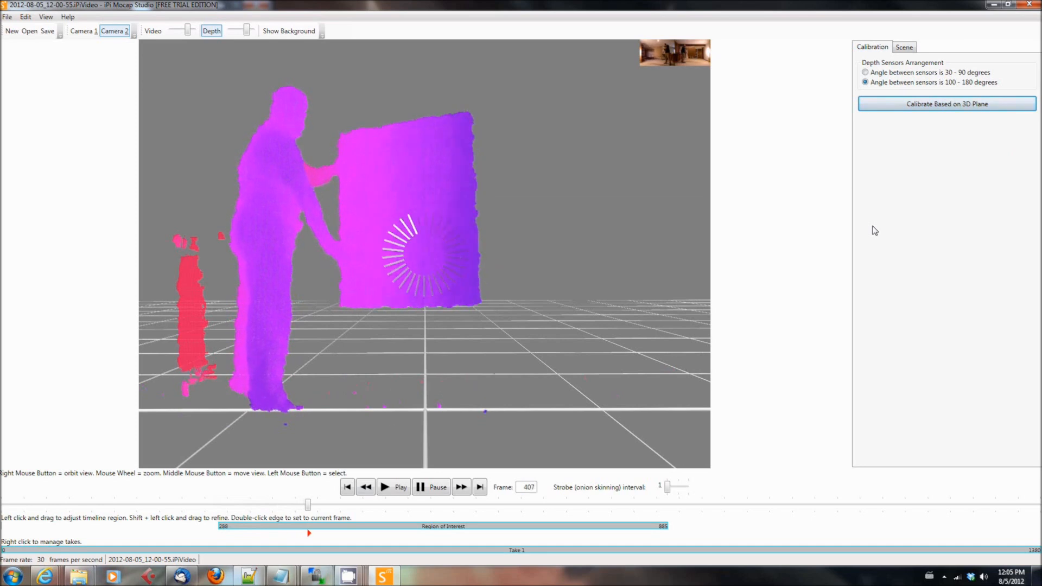
{"action": "left_click", "coordinate": [461, 487]}
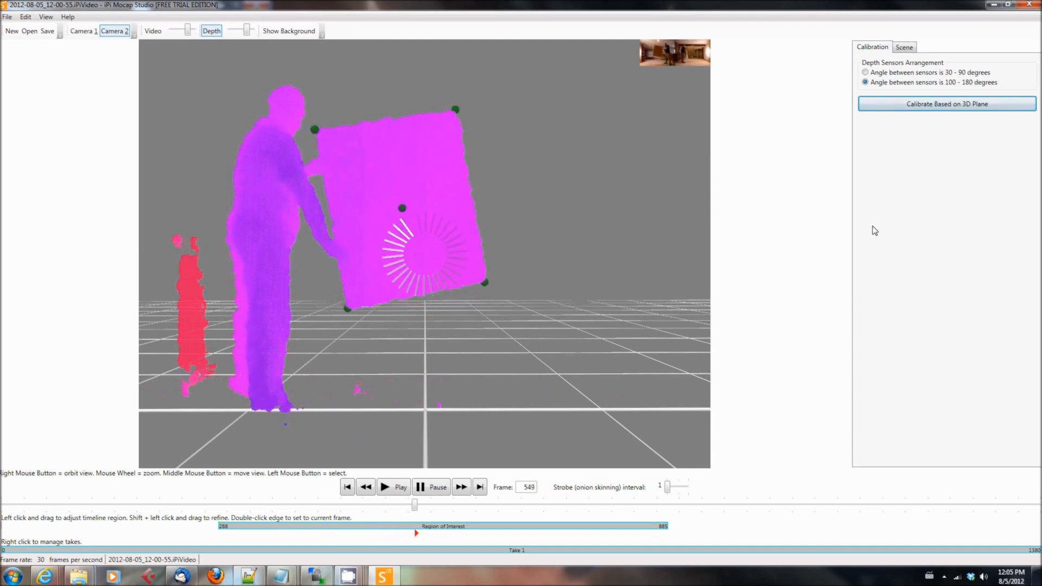
{"action": "left_click", "coordinate": [461, 487]}
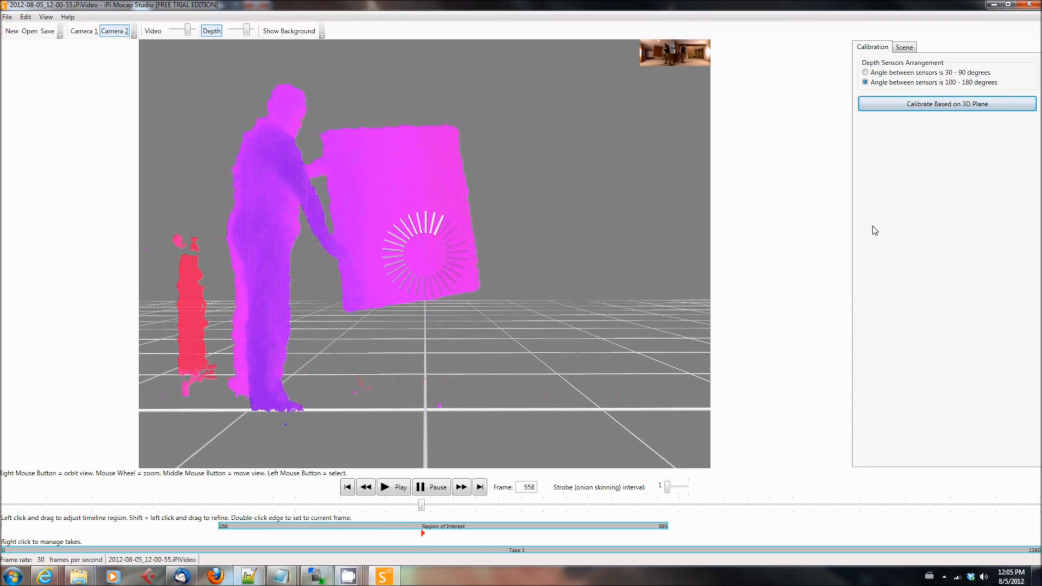
{"action": "left_click", "coordinate": [461, 487]}
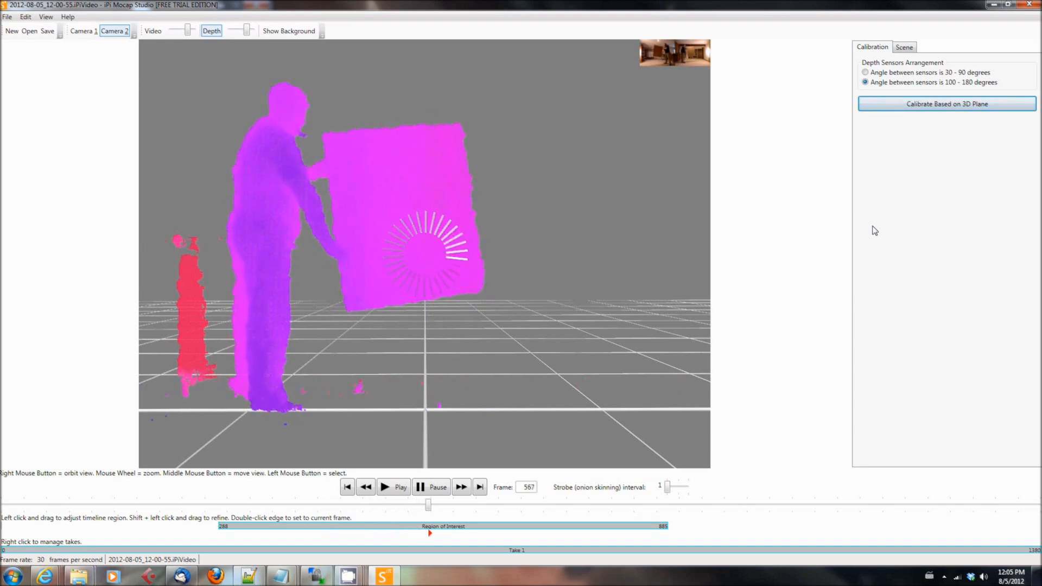
{"action": "left_click", "coordinate": [461, 487]}
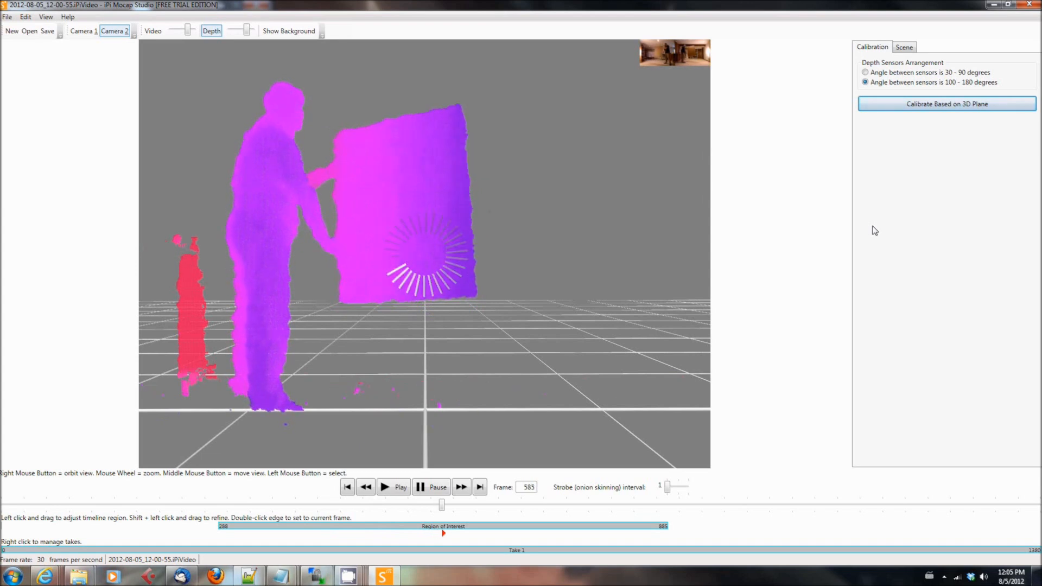
{"action": "left_click", "coordinate": [462, 487]}
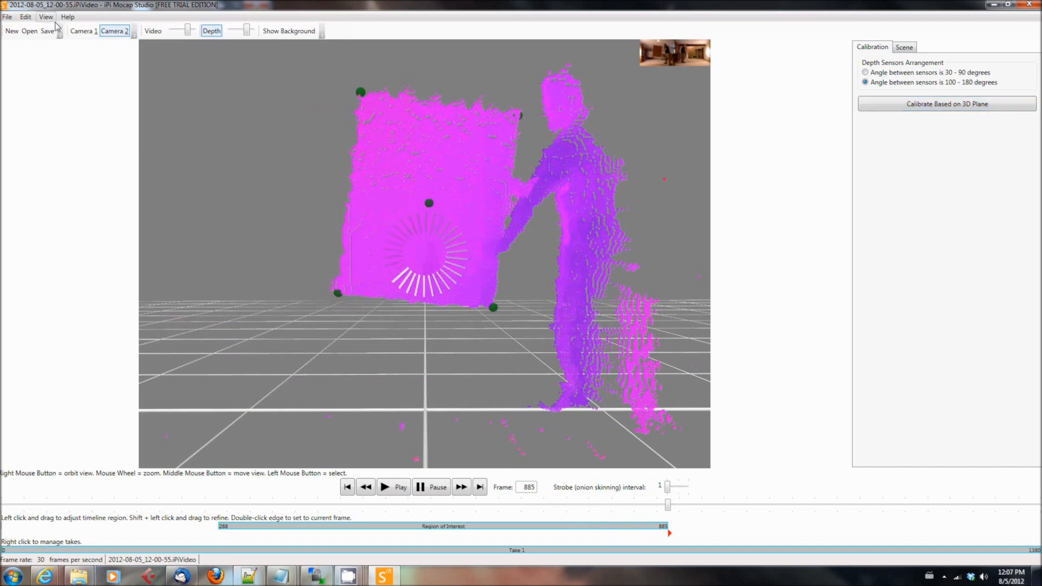
Show depth from all sensors, orbit the merged cloud to check alignment, and overlay colour video.
{"action": "left_click", "coordinate": [45, 17]}
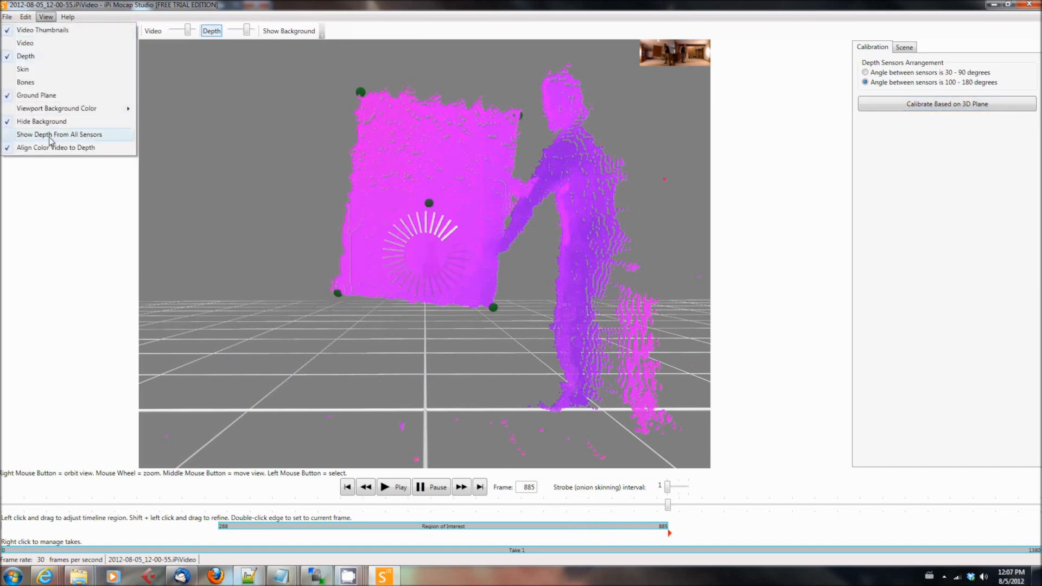
{"action": "left_click", "coordinate": [59, 134]}
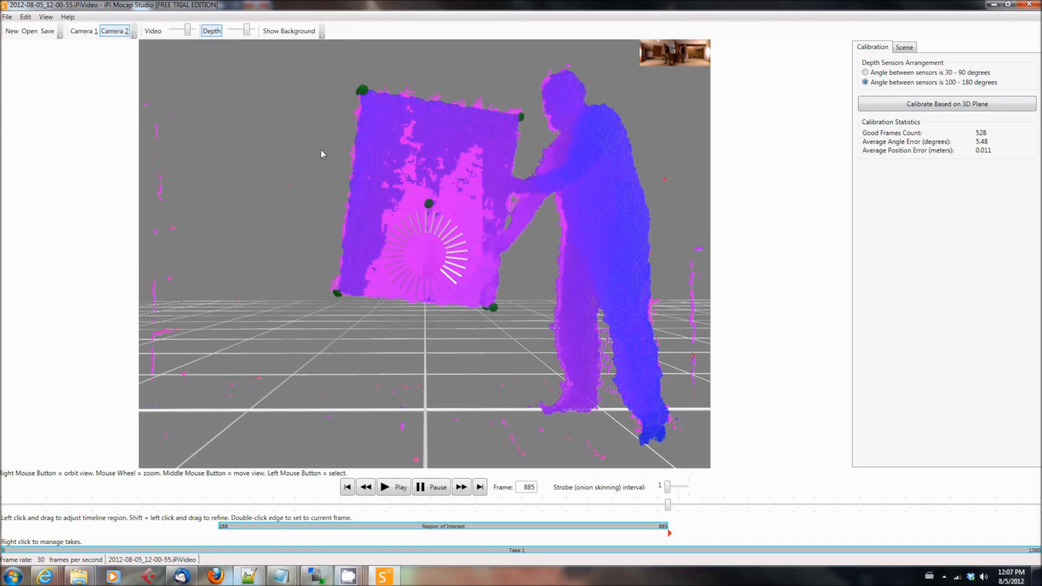
{"action": "left_click_drag", "start_coordinate": [322, 154], "coordinate": [657, 294]}
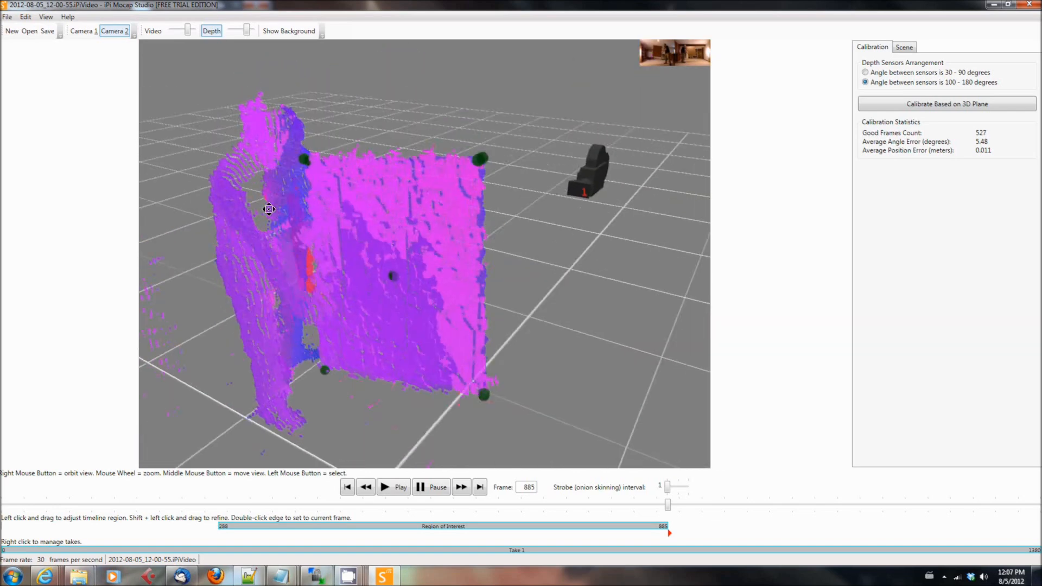
{"action": "left_click_drag", "start_coordinate": [269, 209], "coordinate": [518, 325]}
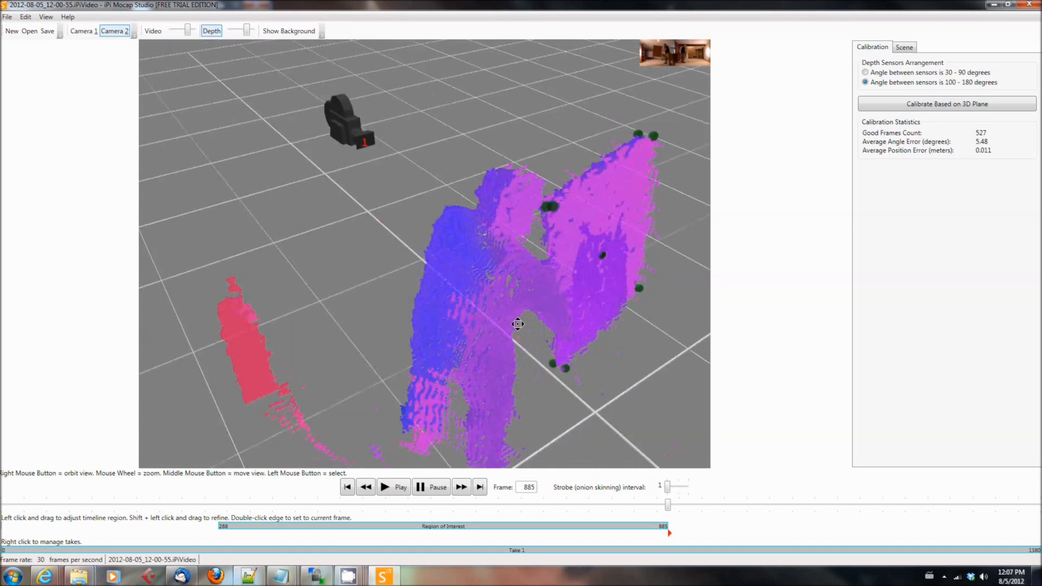
{"action": "left_click_drag", "start_coordinate": [517, 324], "coordinate": [409, 208]}
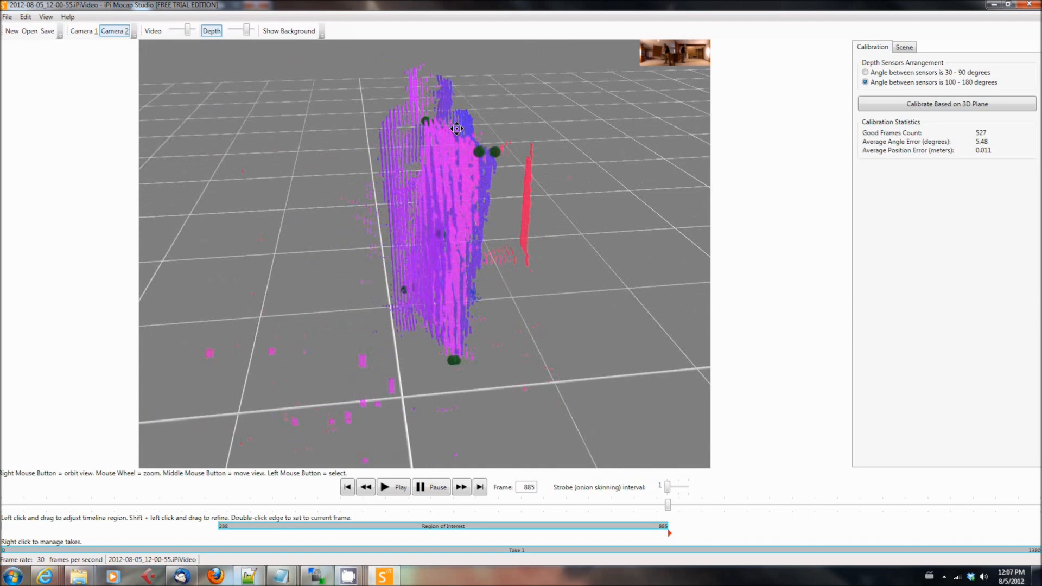
{"action": "left_click", "coordinate": [152, 30]}
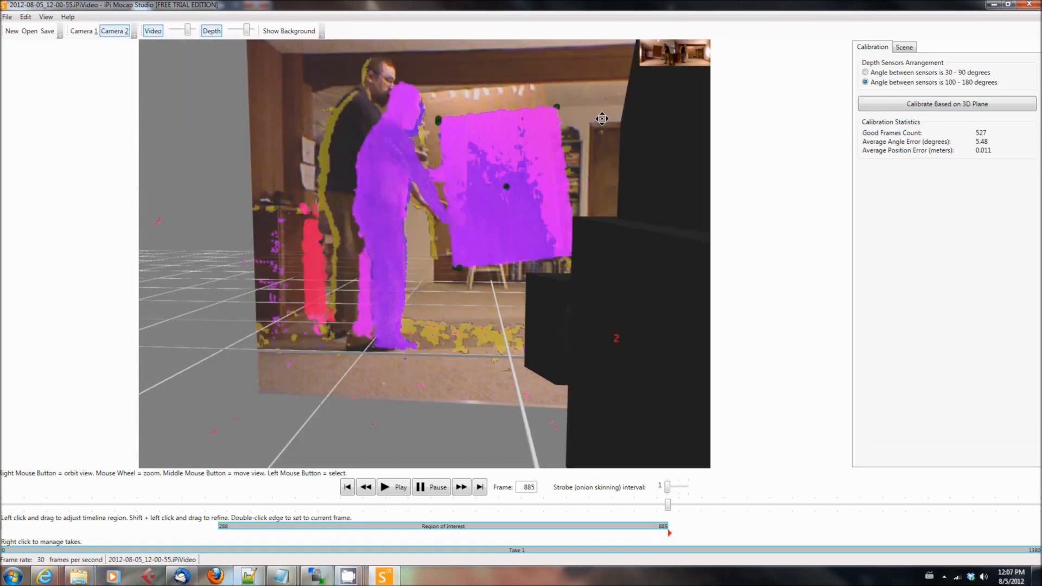
Inspect board alignment from Camera 1's viewpoint, then start saving the scene as 180opposed.xml.
{"action": "left_click", "coordinate": [83, 31]}
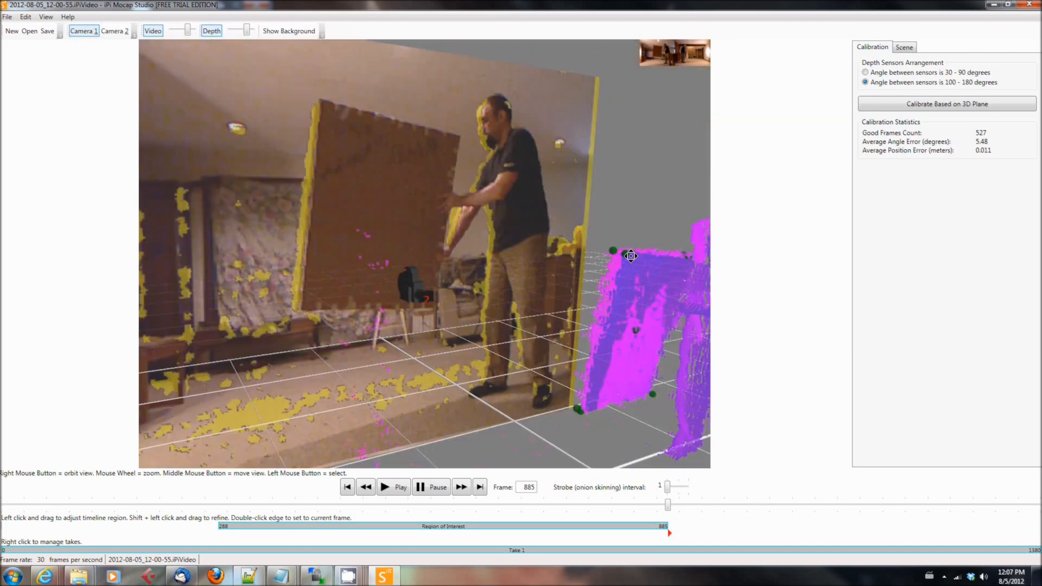
{"action": "left_click_drag", "start_coordinate": [630, 255], "coordinate": [536, 281]}
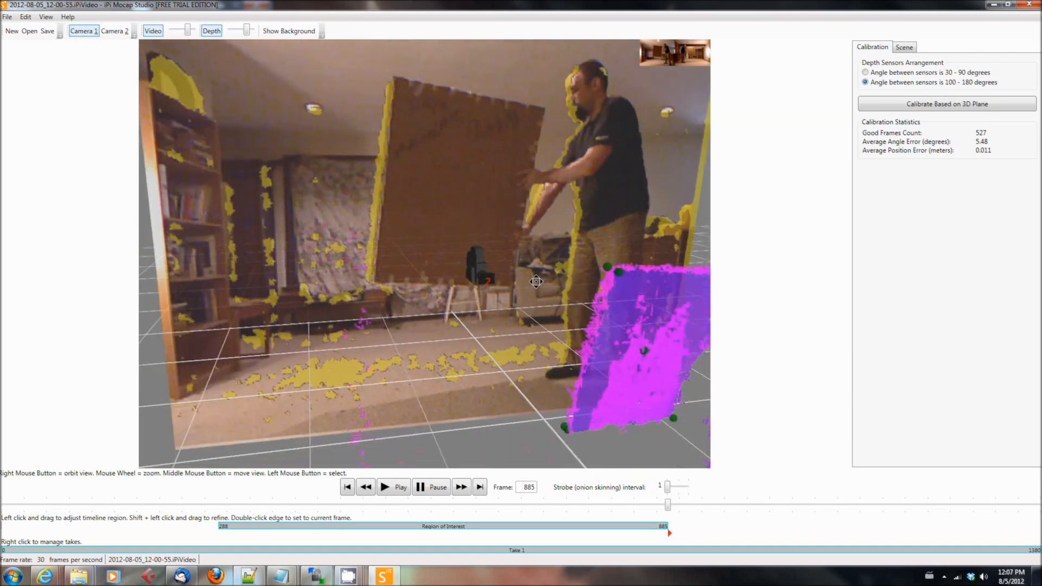
{"action": "left_click_drag", "start_coordinate": [536, 282], "coordinate": [430, 284]}
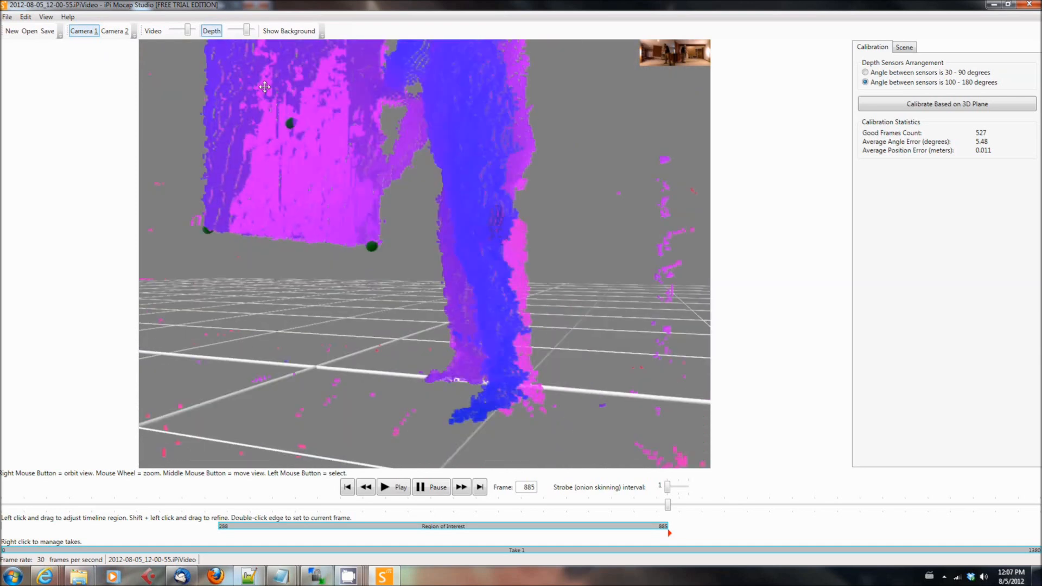
{"action": "mouse_move", "coordinate": [115, 41]}
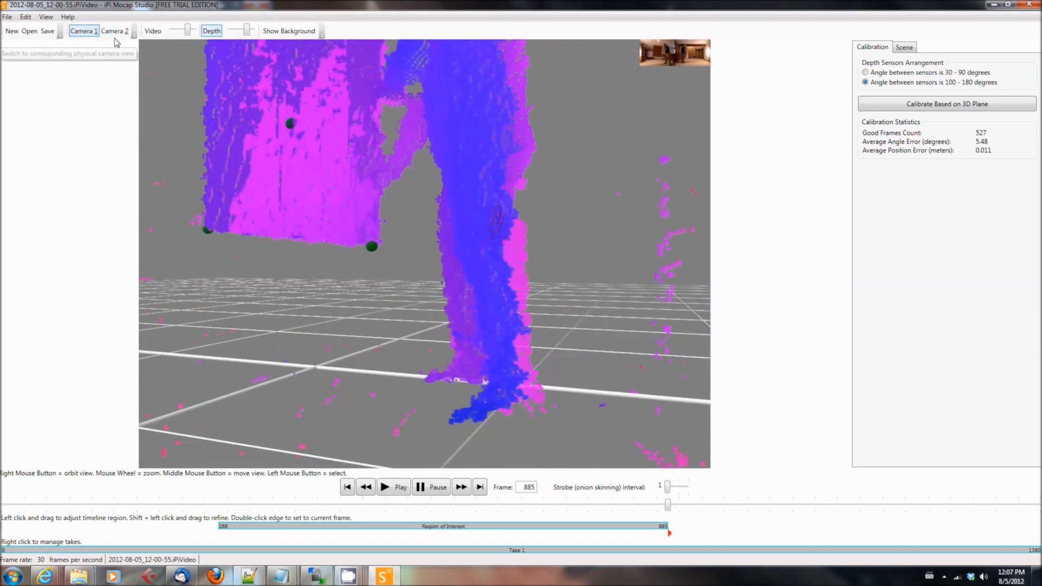
{"action": "left_click", "coordinate": [903, 47]}
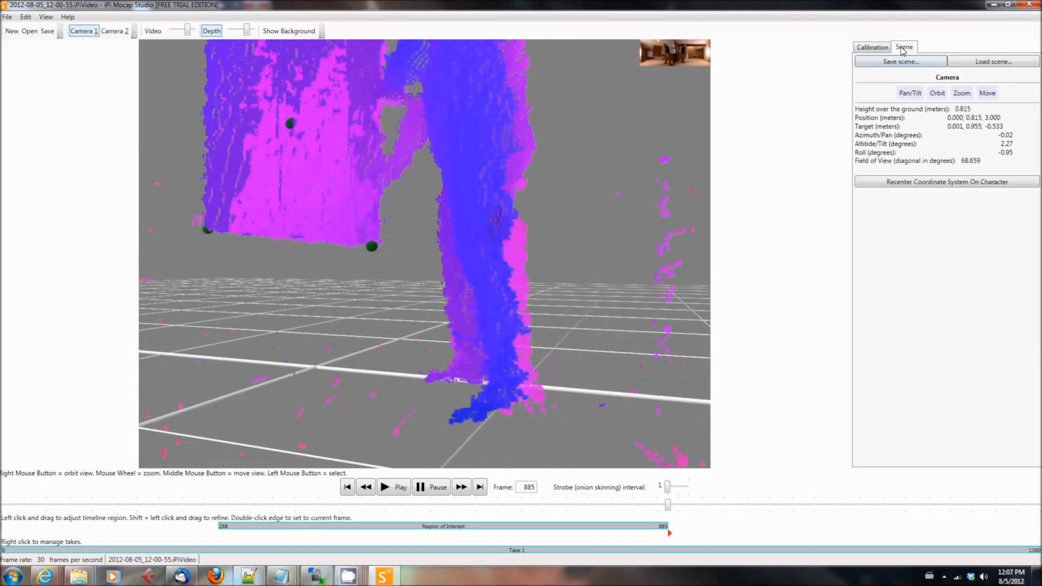
{"action": "left_click", "coordinate": [900, 62]}
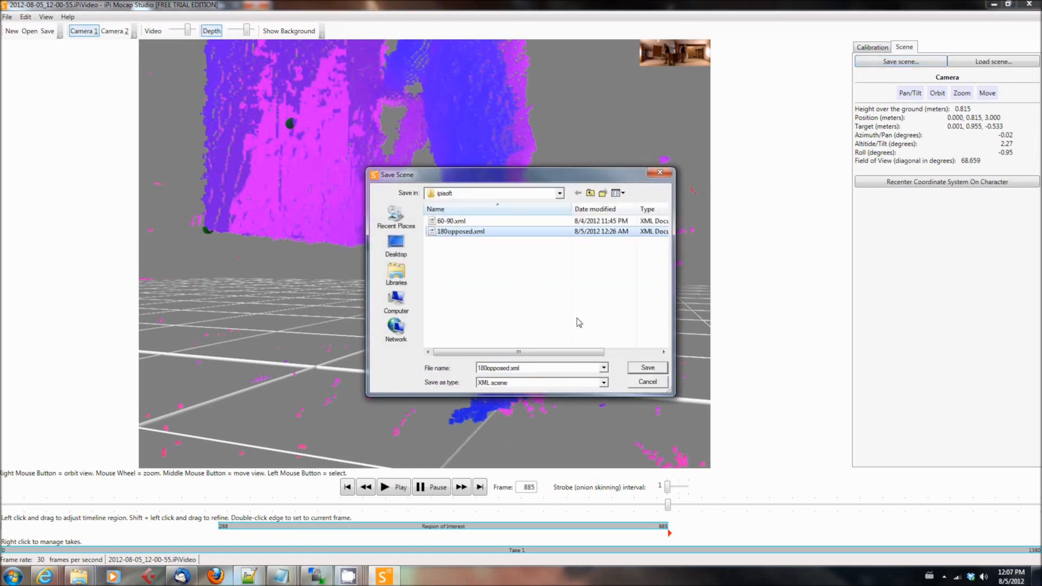